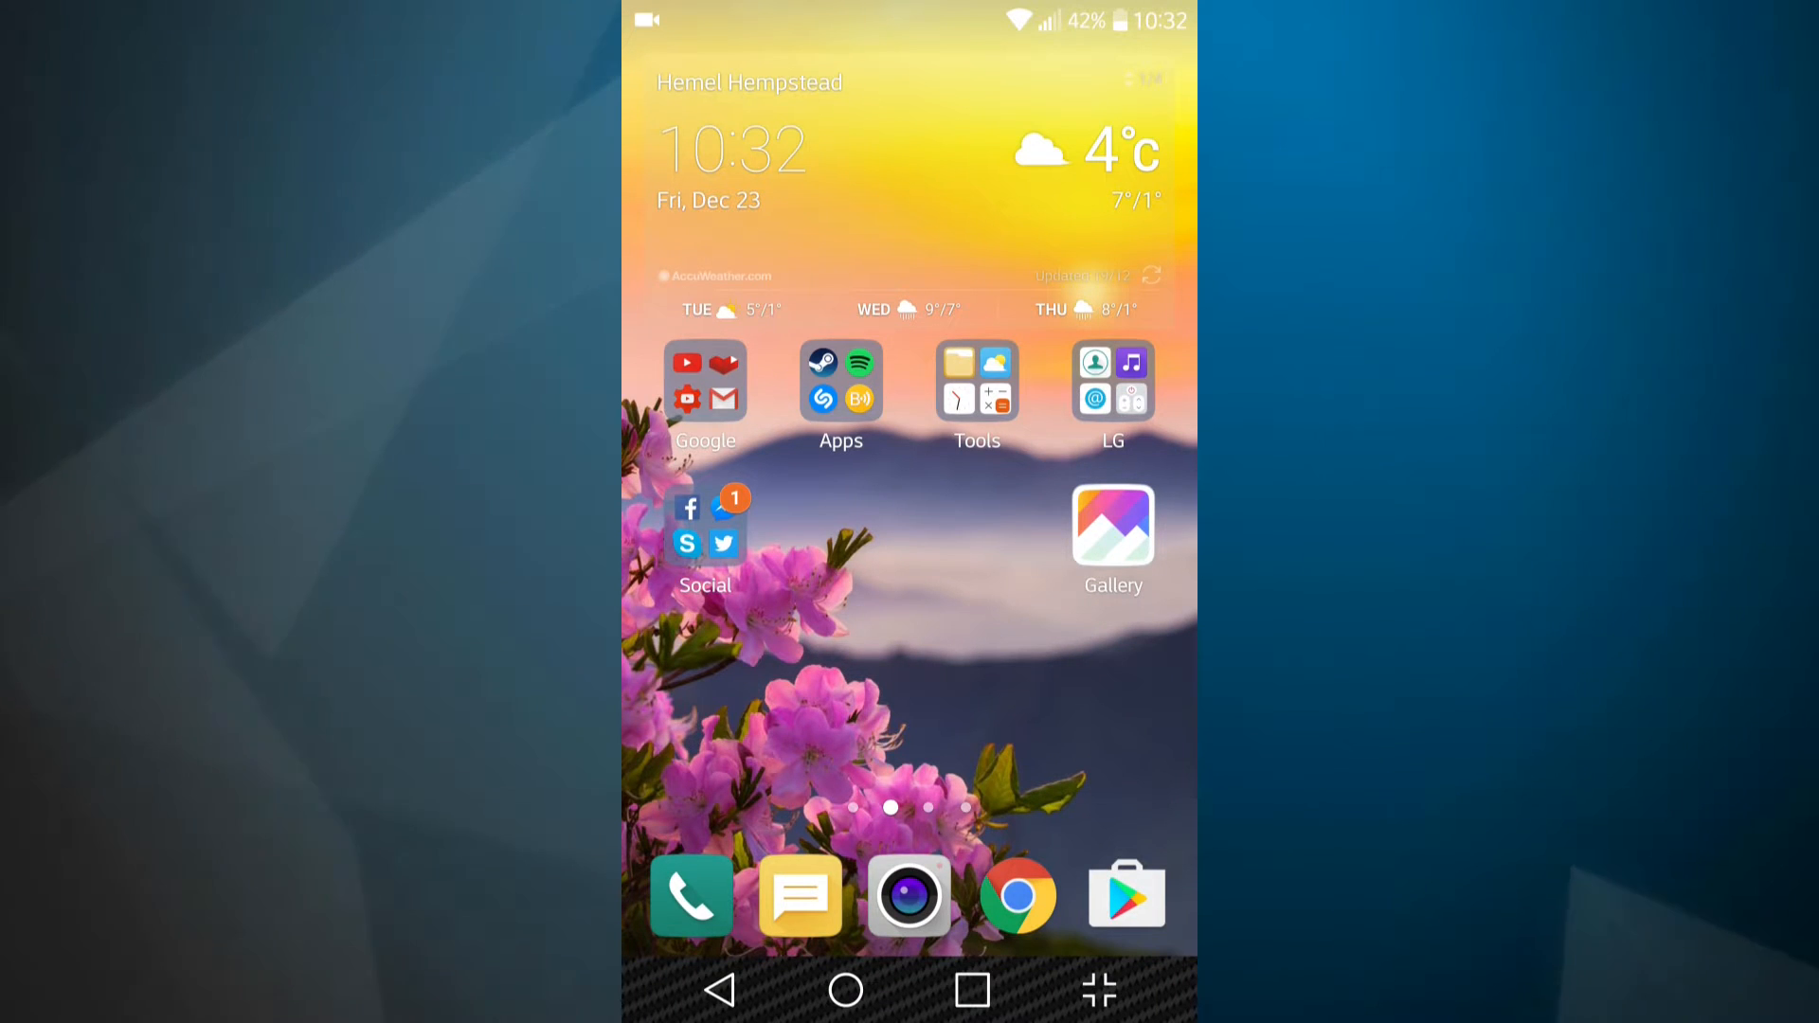
# - Pull down the notification shade to reach the Settings gear
pyautogui.moveTo(907, 17); pyautogui.dragTo(908, 464)
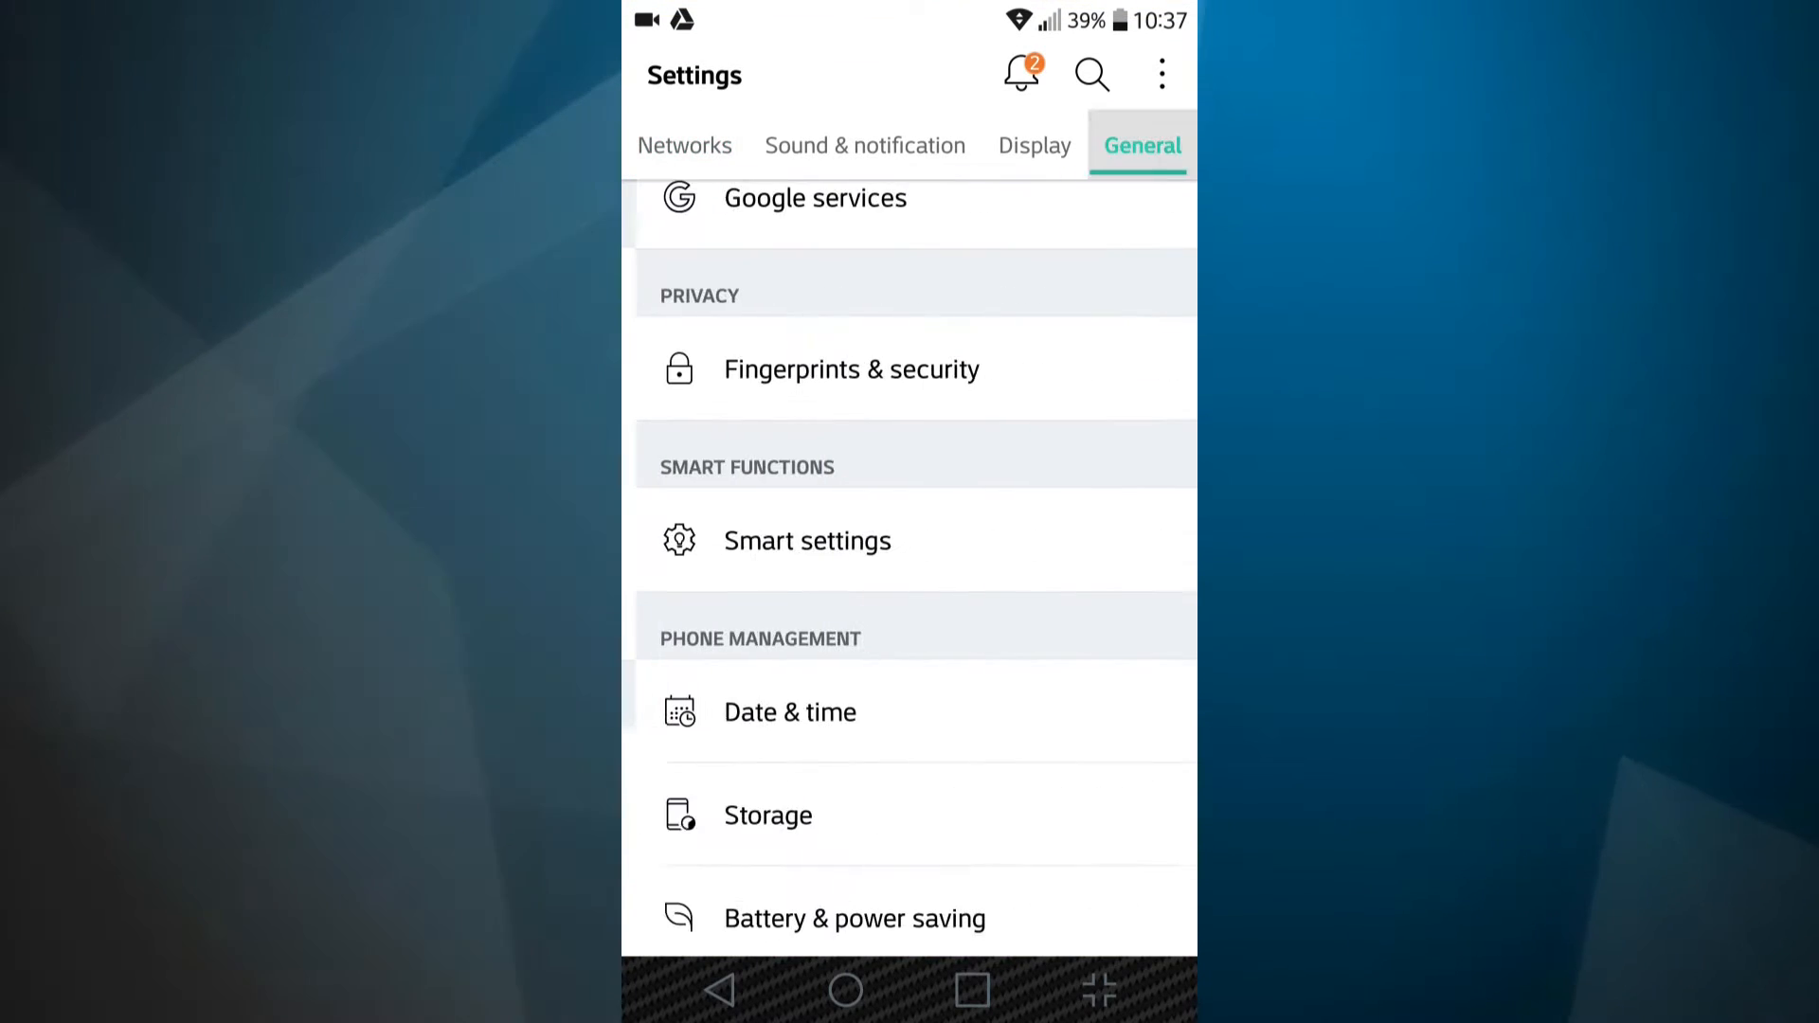
# - Enable Unknown sources under Fingerprints & security and allow the warning
pyautogui.click(851, 369)
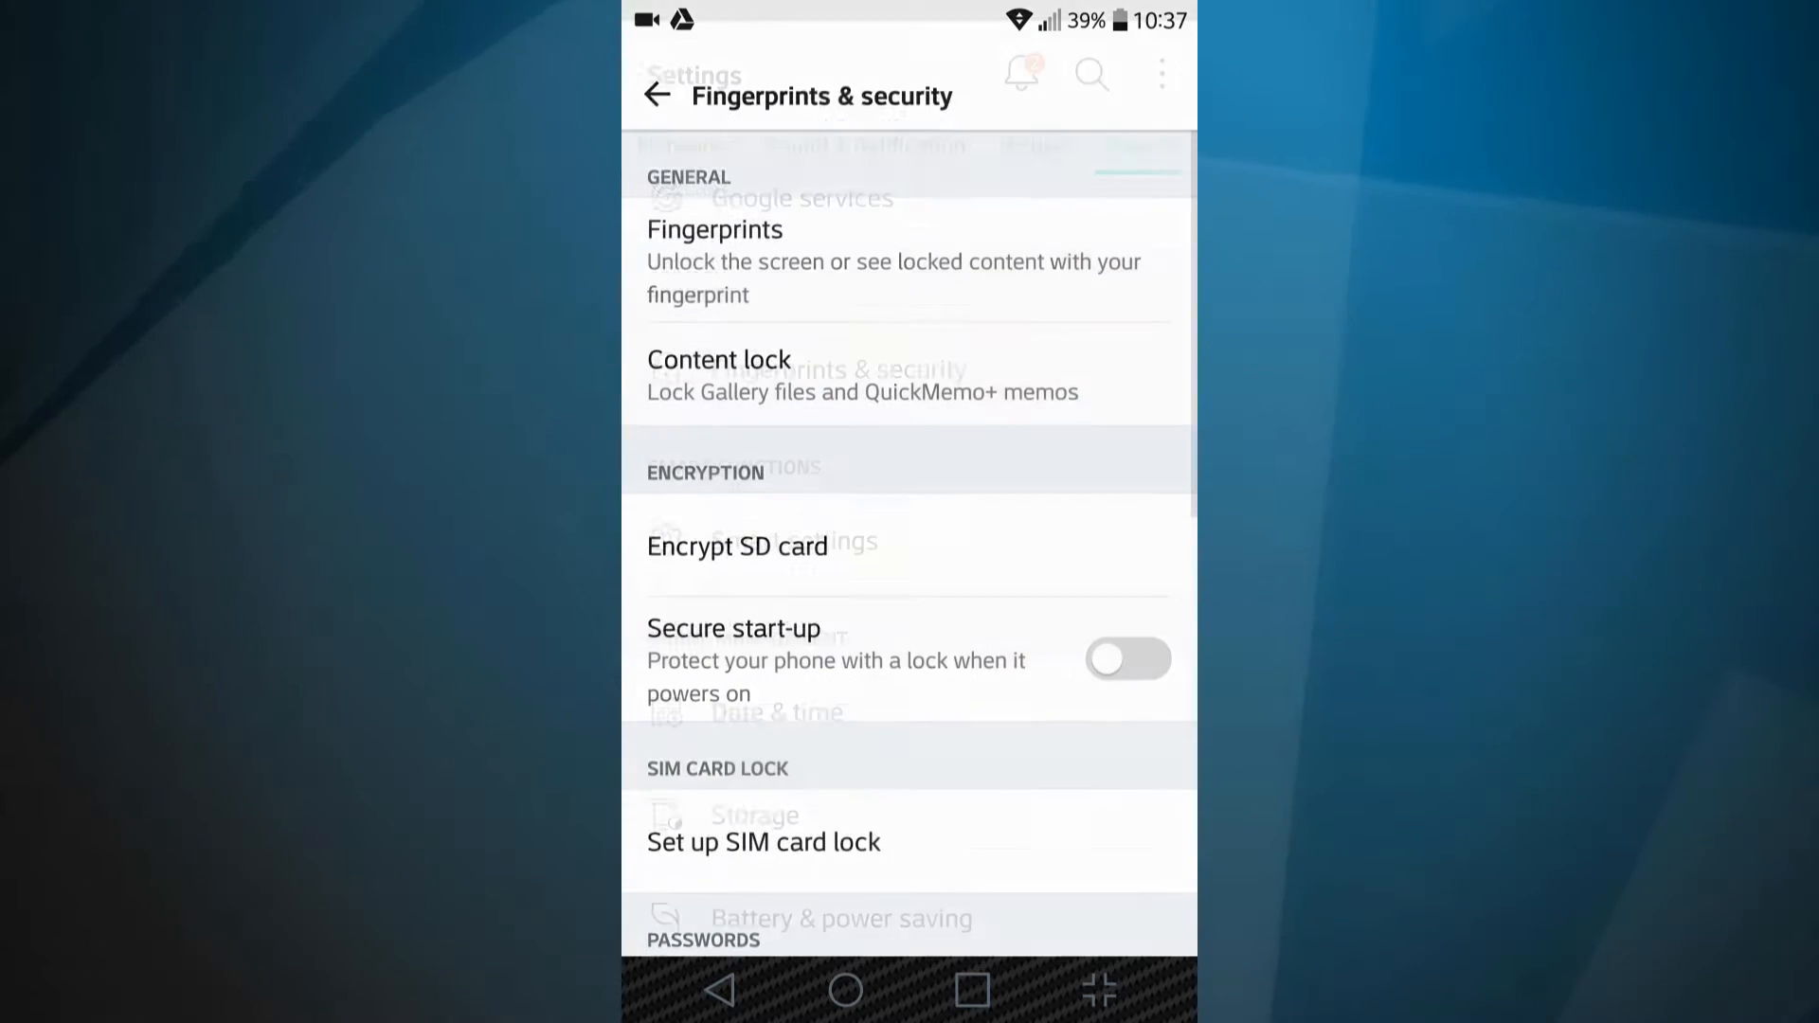
pyautogui.scroll(-3)
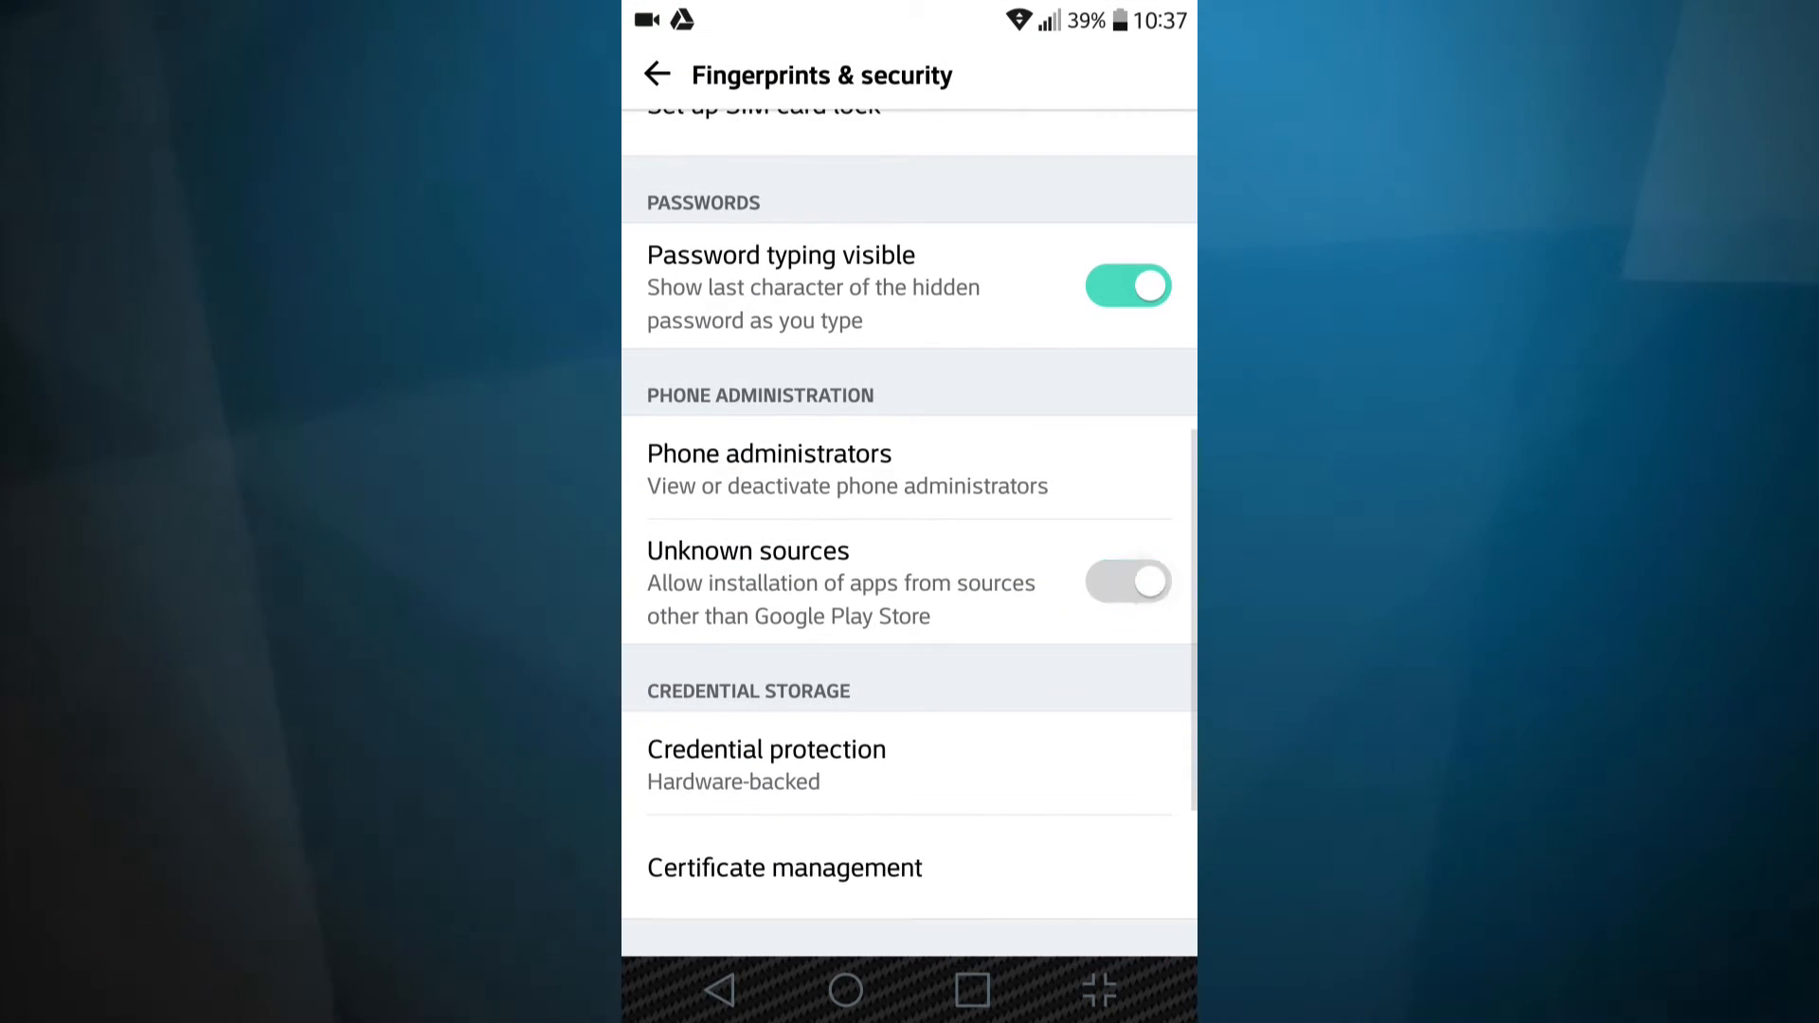
pyautogui.click(1126, 580)
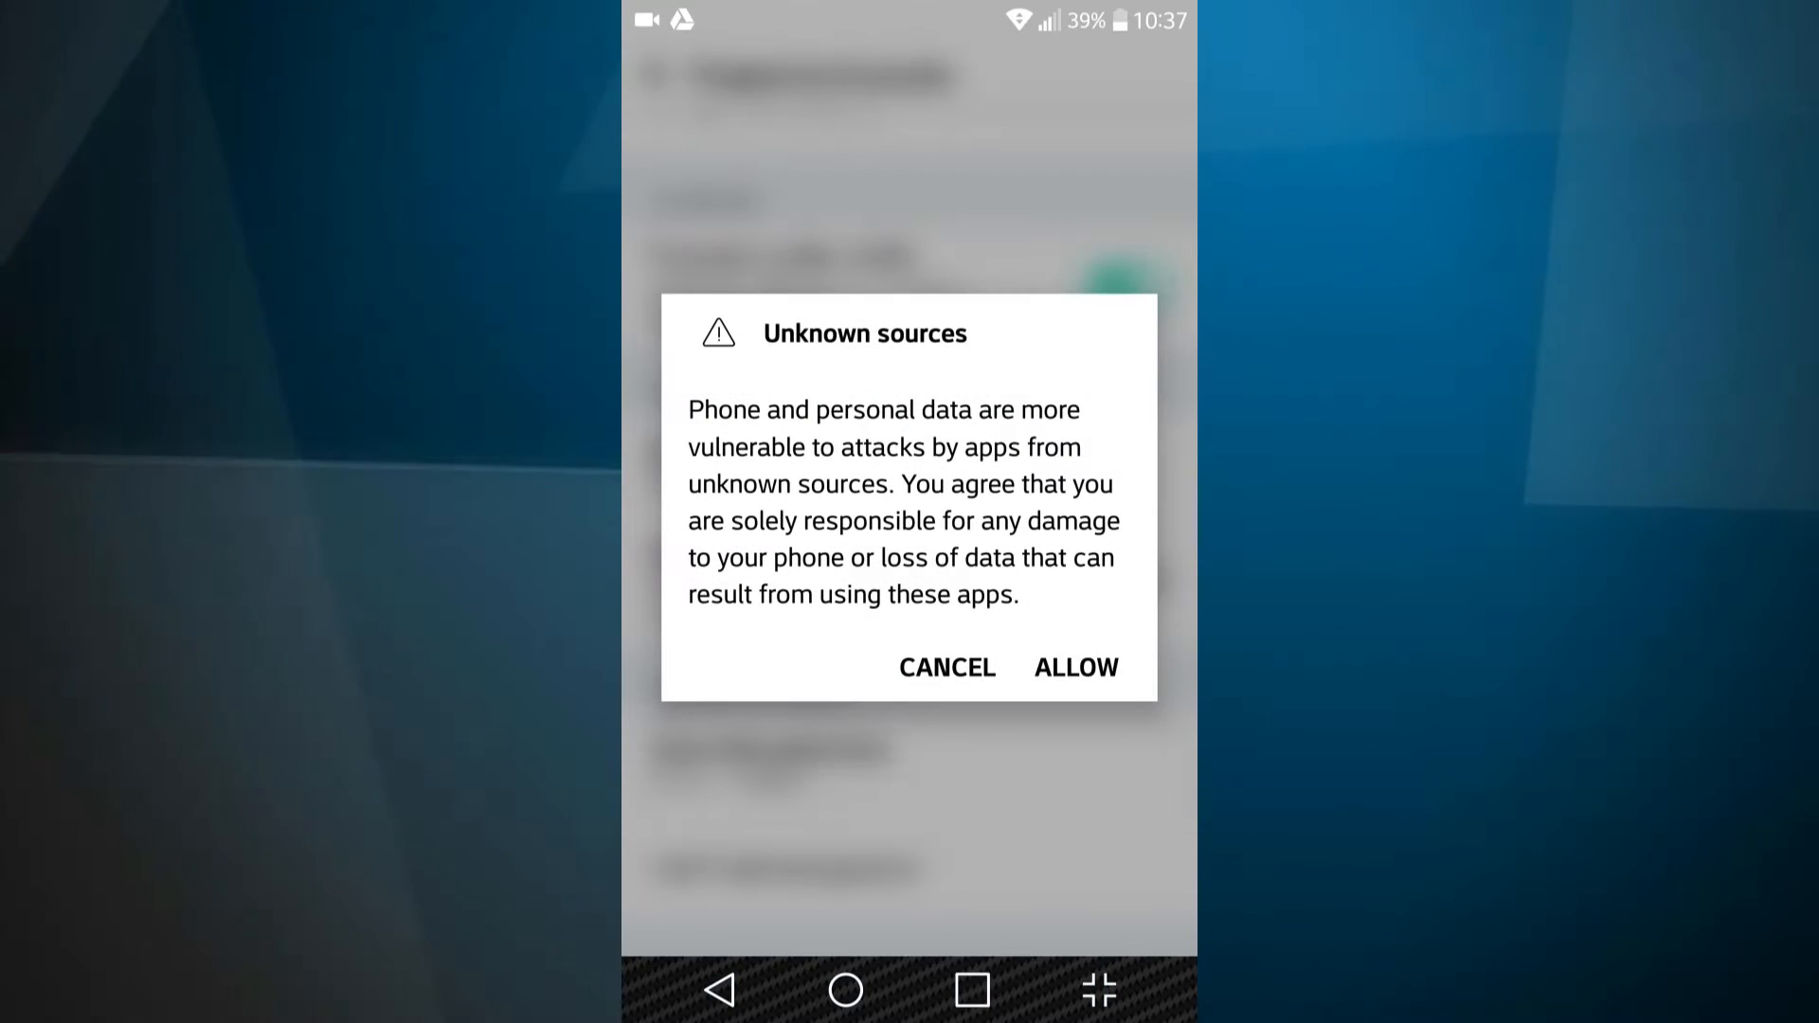
pyautogui.click(1072, 667)
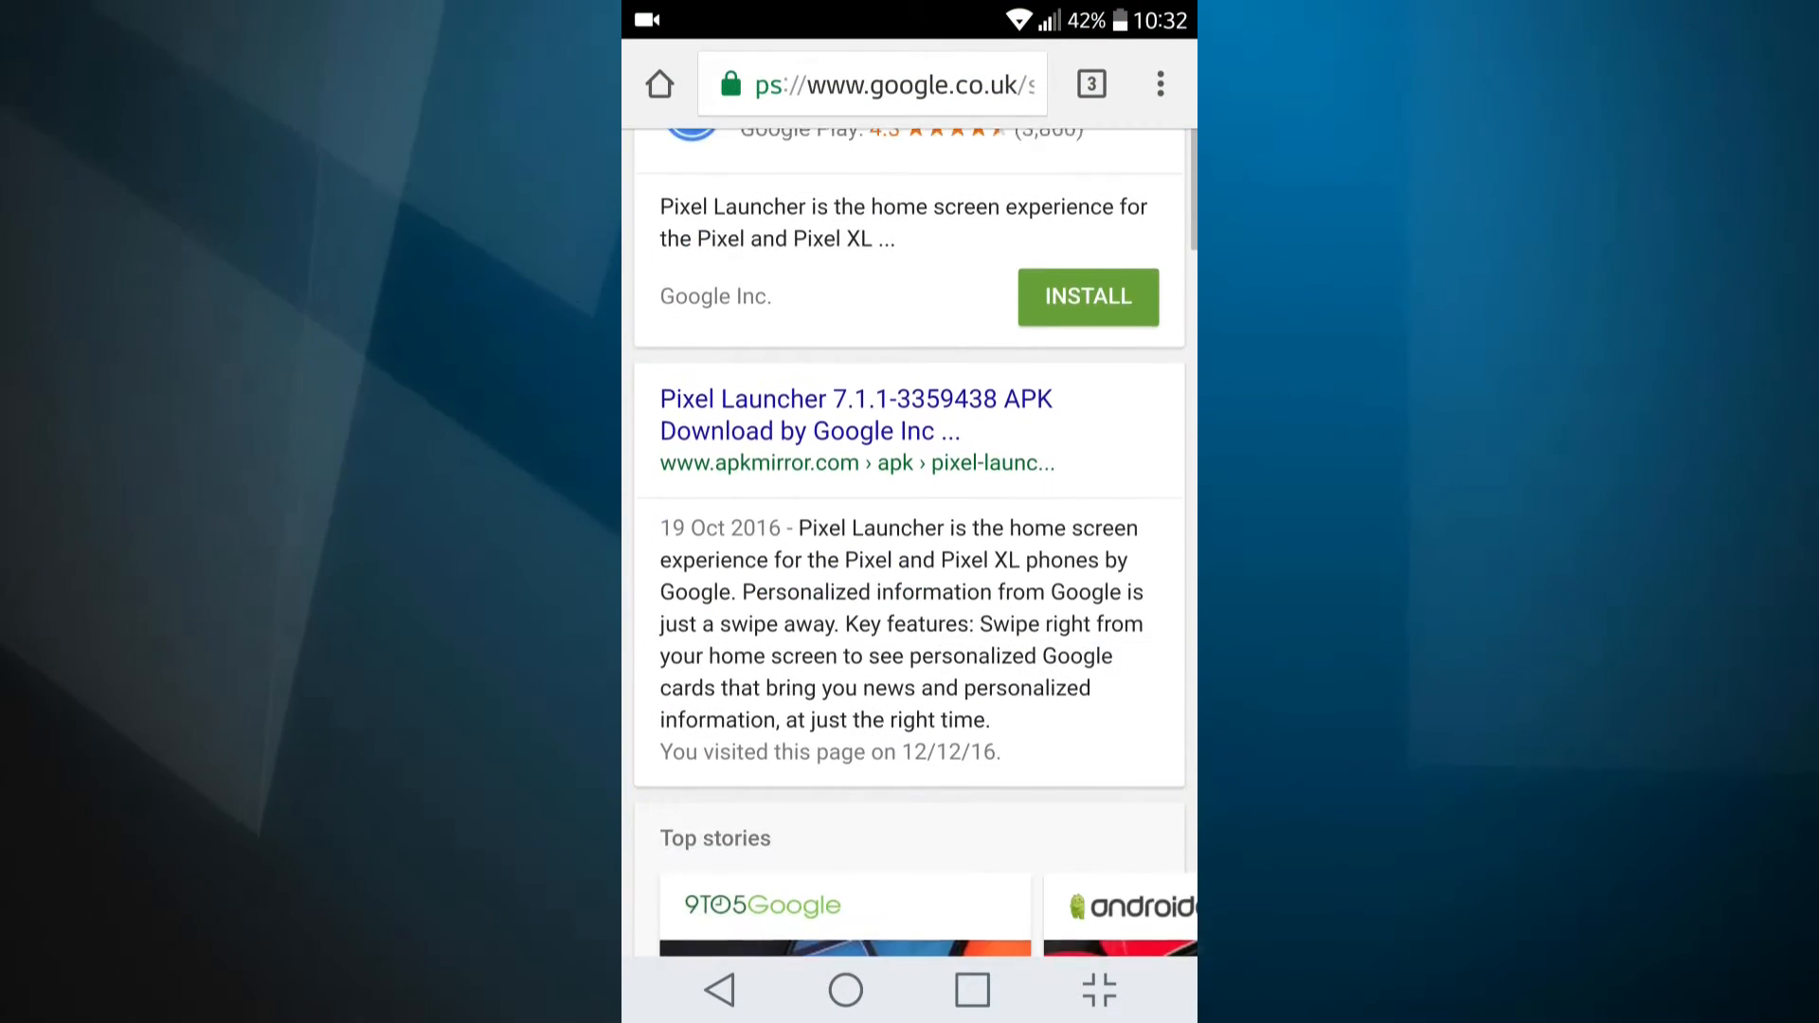
# - Choose the apkmirror.com result for Pixel Launcher 7.1.1-3368800 from the Google results
pyautogui.scroll(-3)
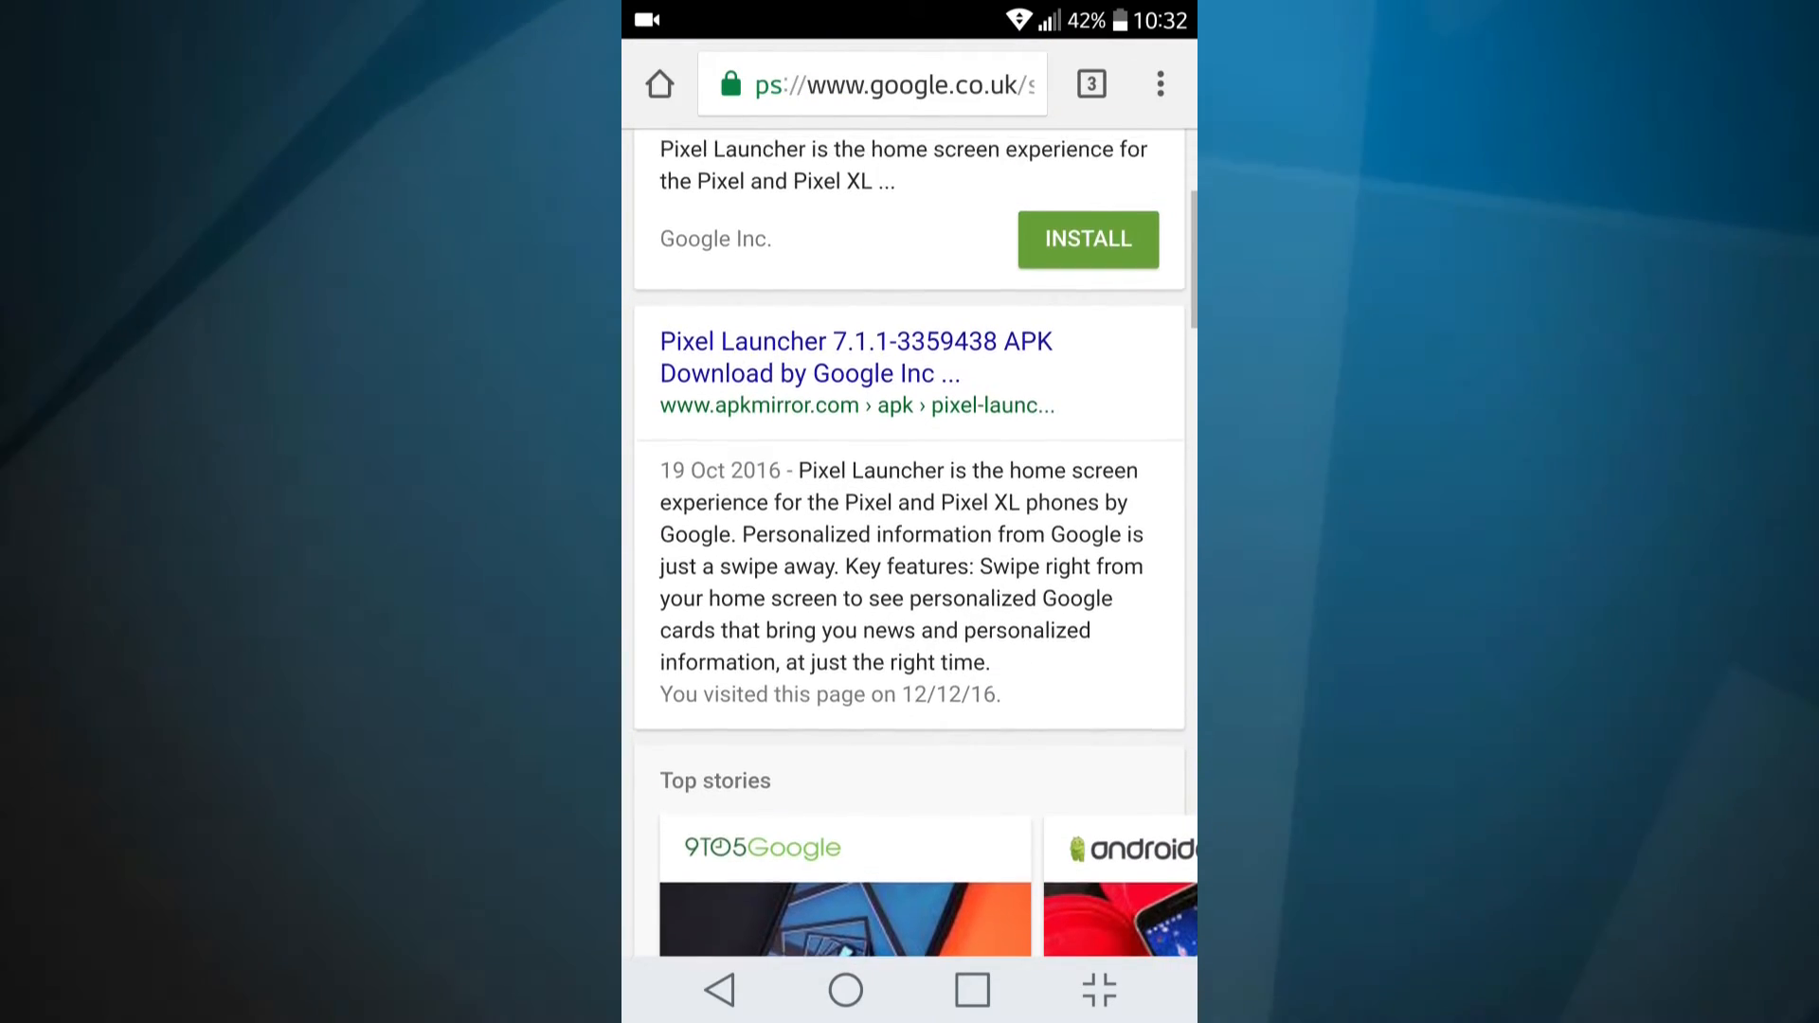
pyautogui.scroll(-3)
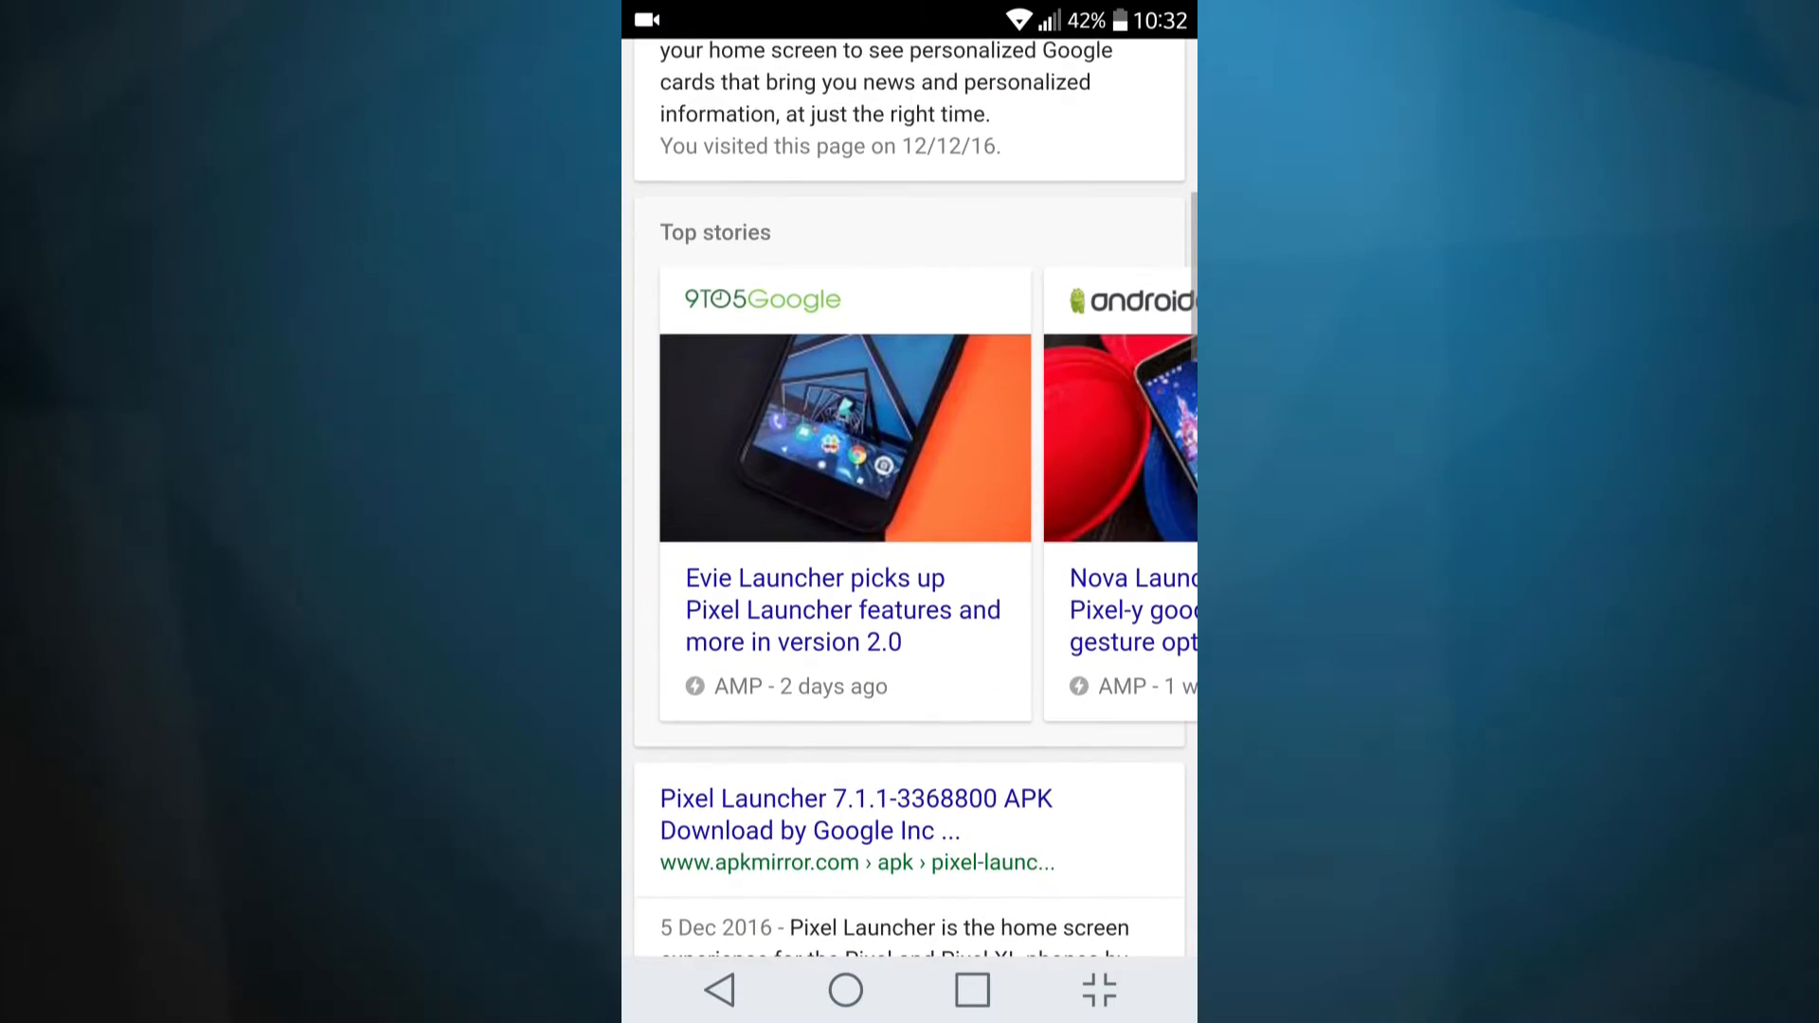
pyautogui.scroll(-3)
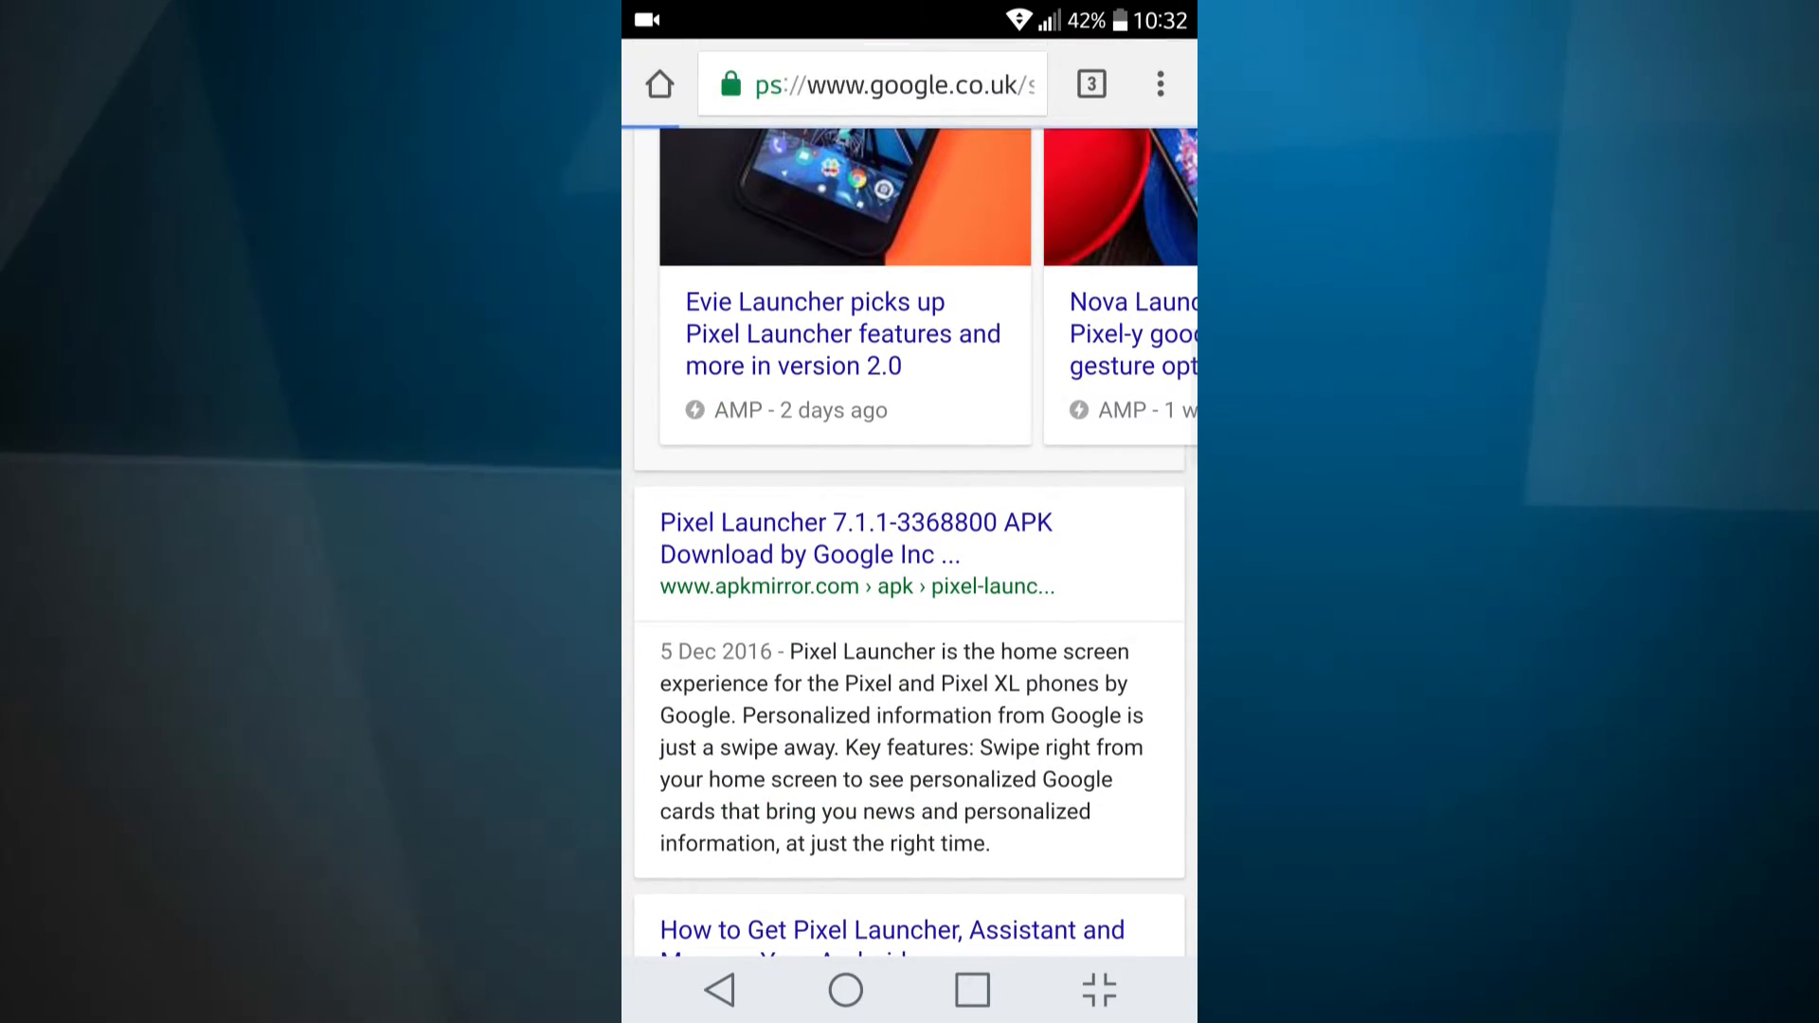
pyautogui.click(809, 537)
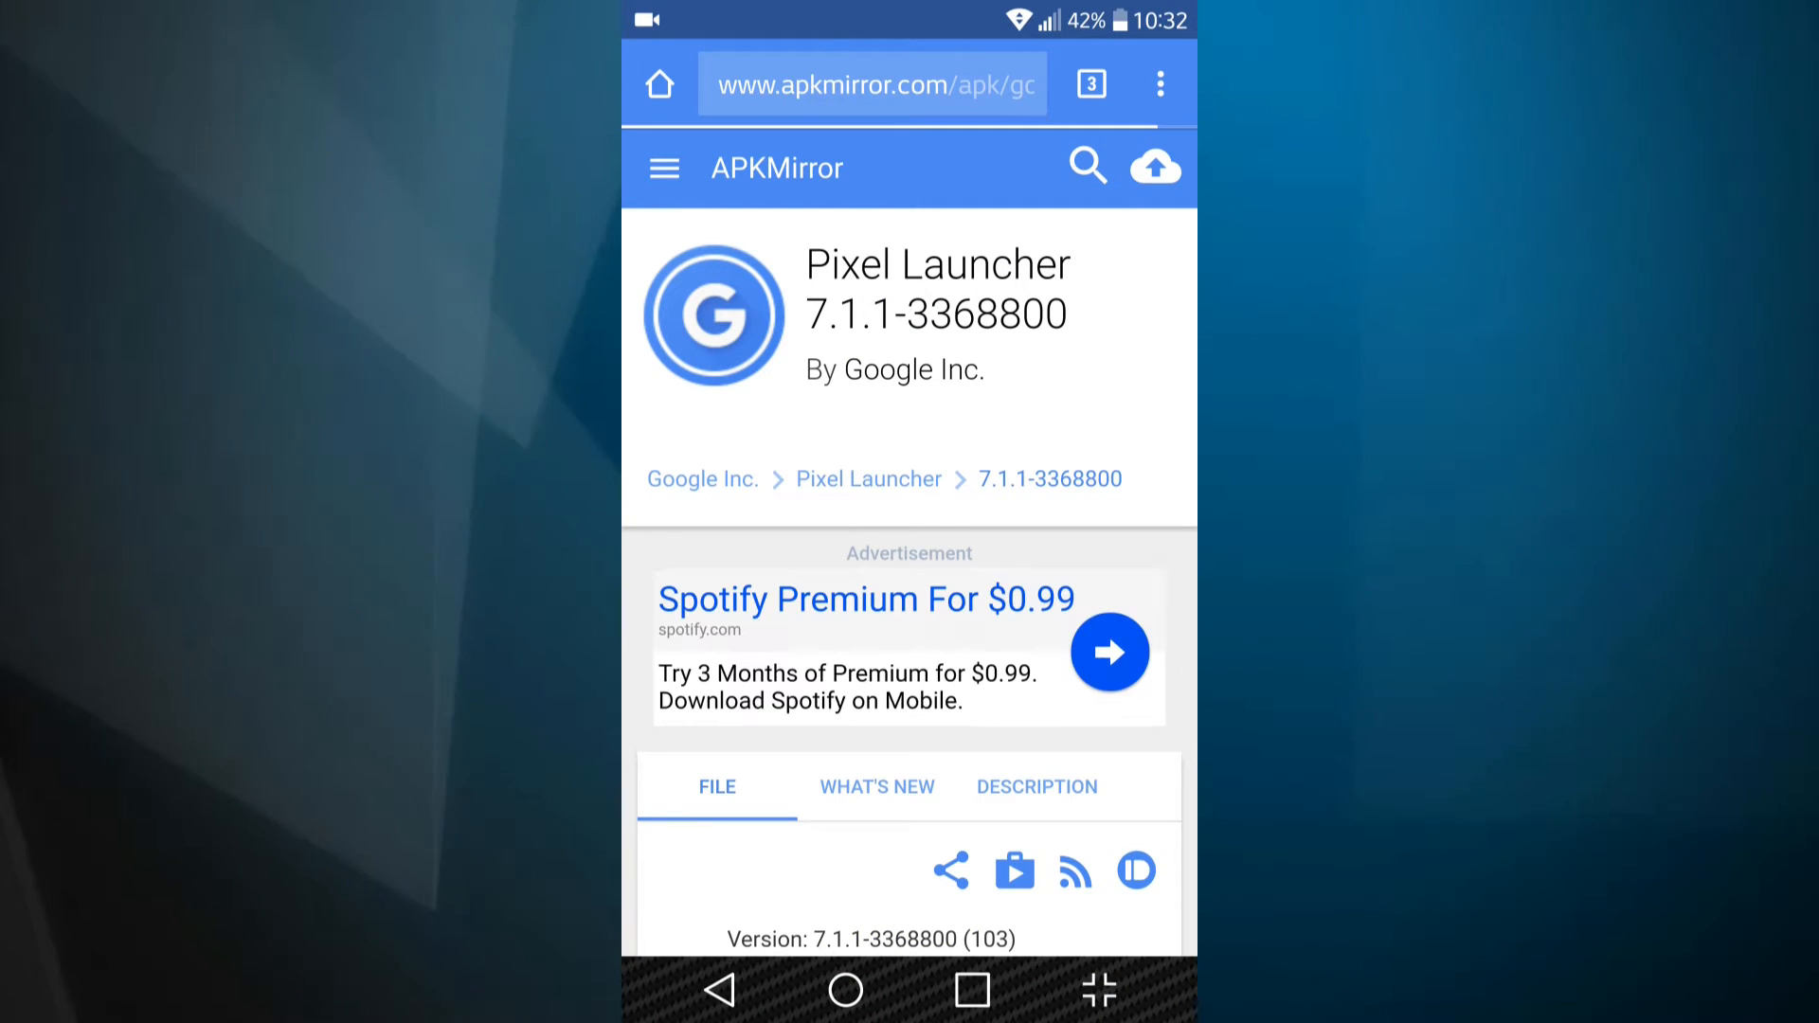
# - Start the Pixel Launcher 7.1.1-3368800 APK download from the APKMirror page
pyautogui.scroll(-3)
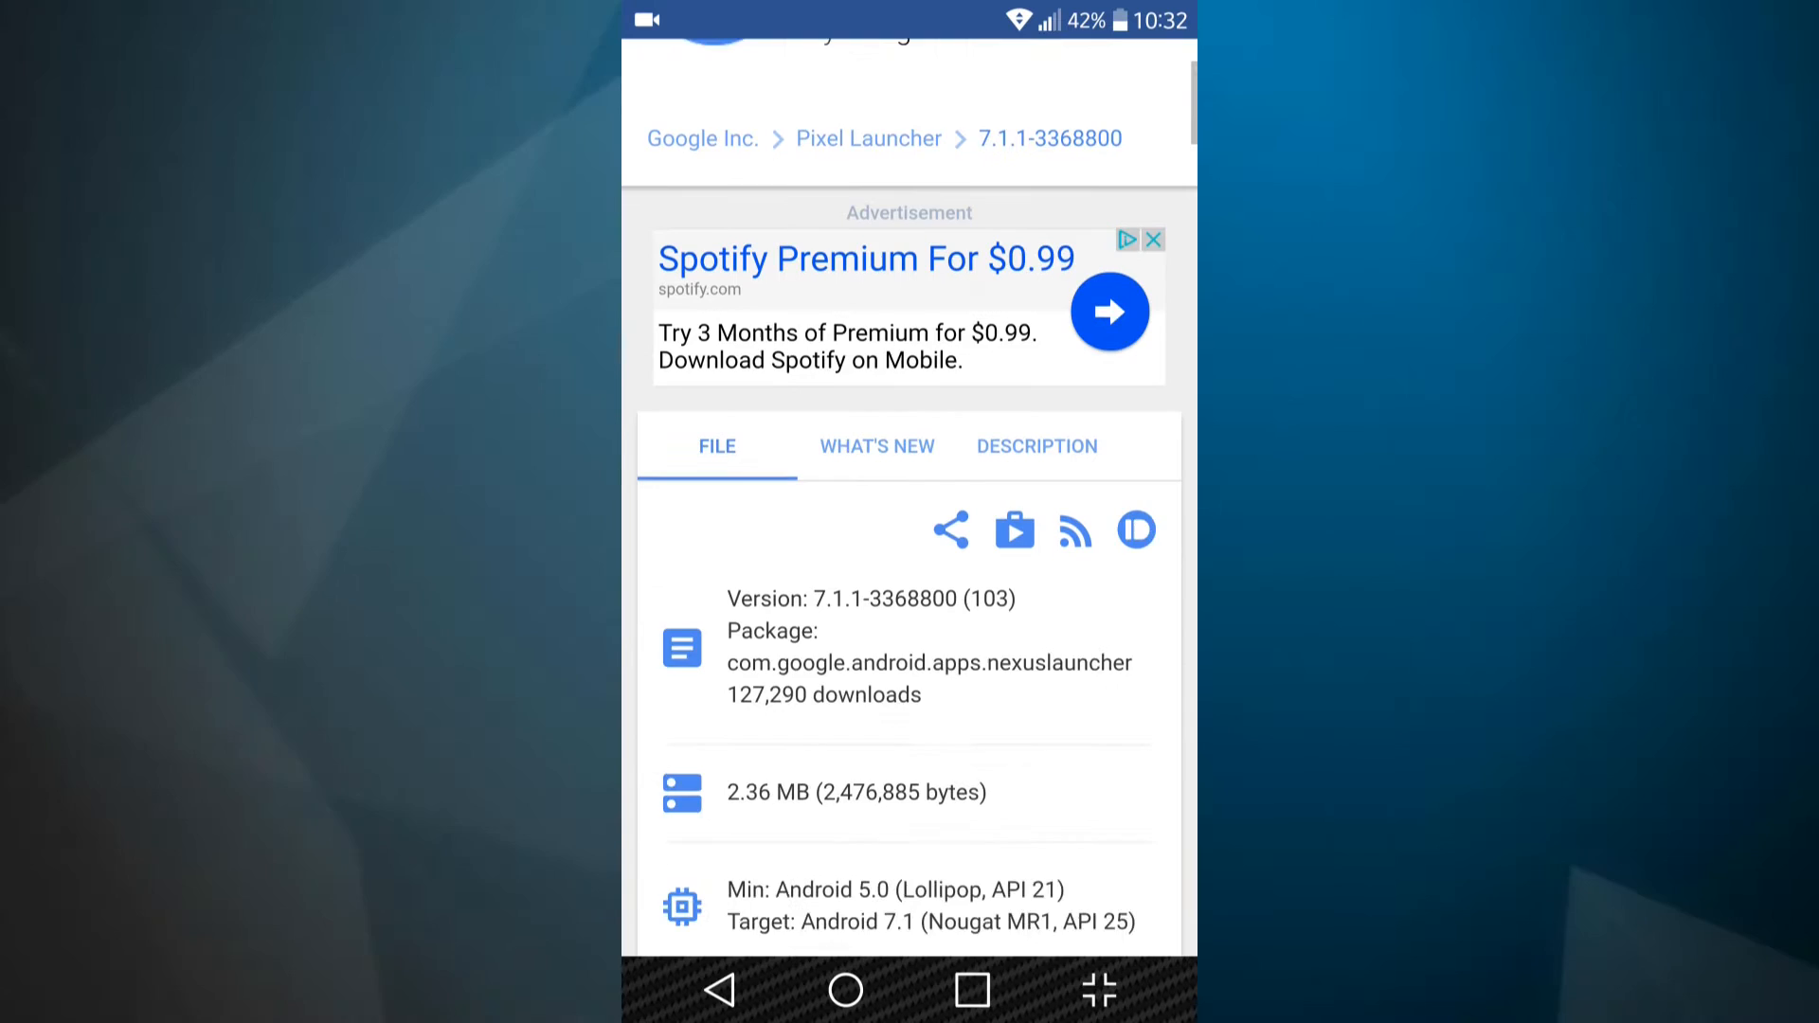
pyautogui.scroll(-3)
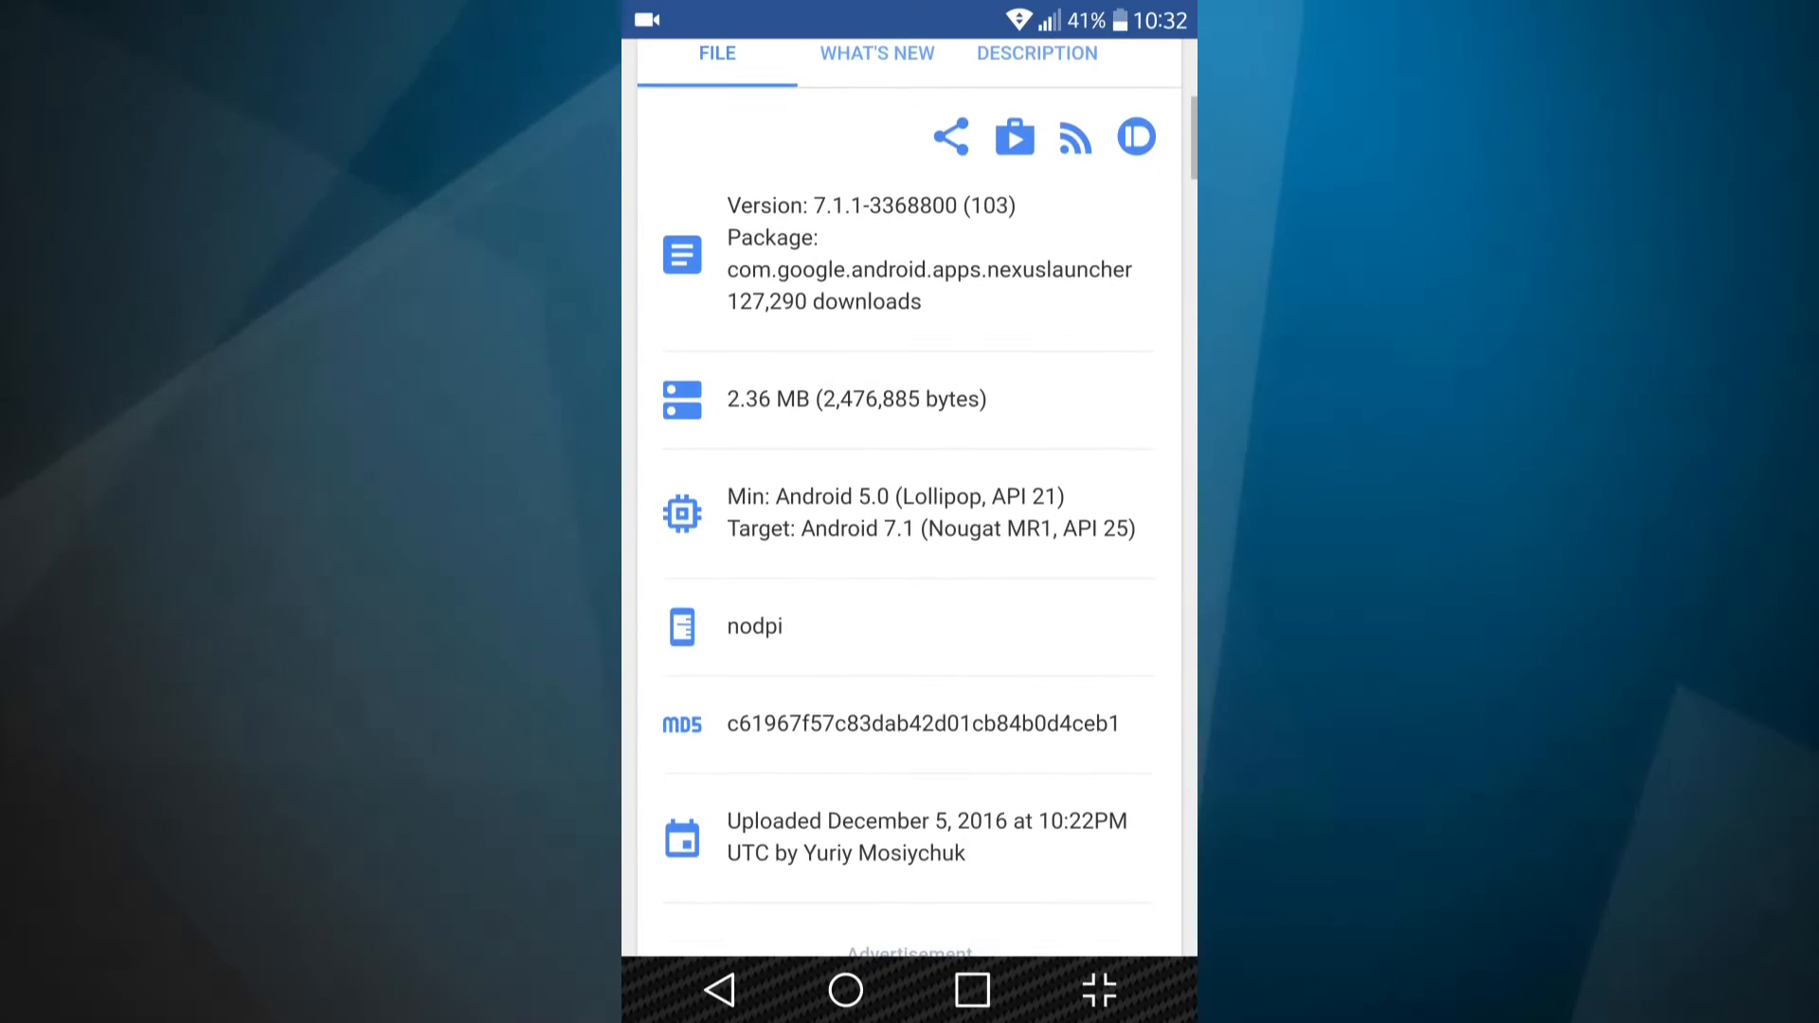
pyautogui.scroll(-3)
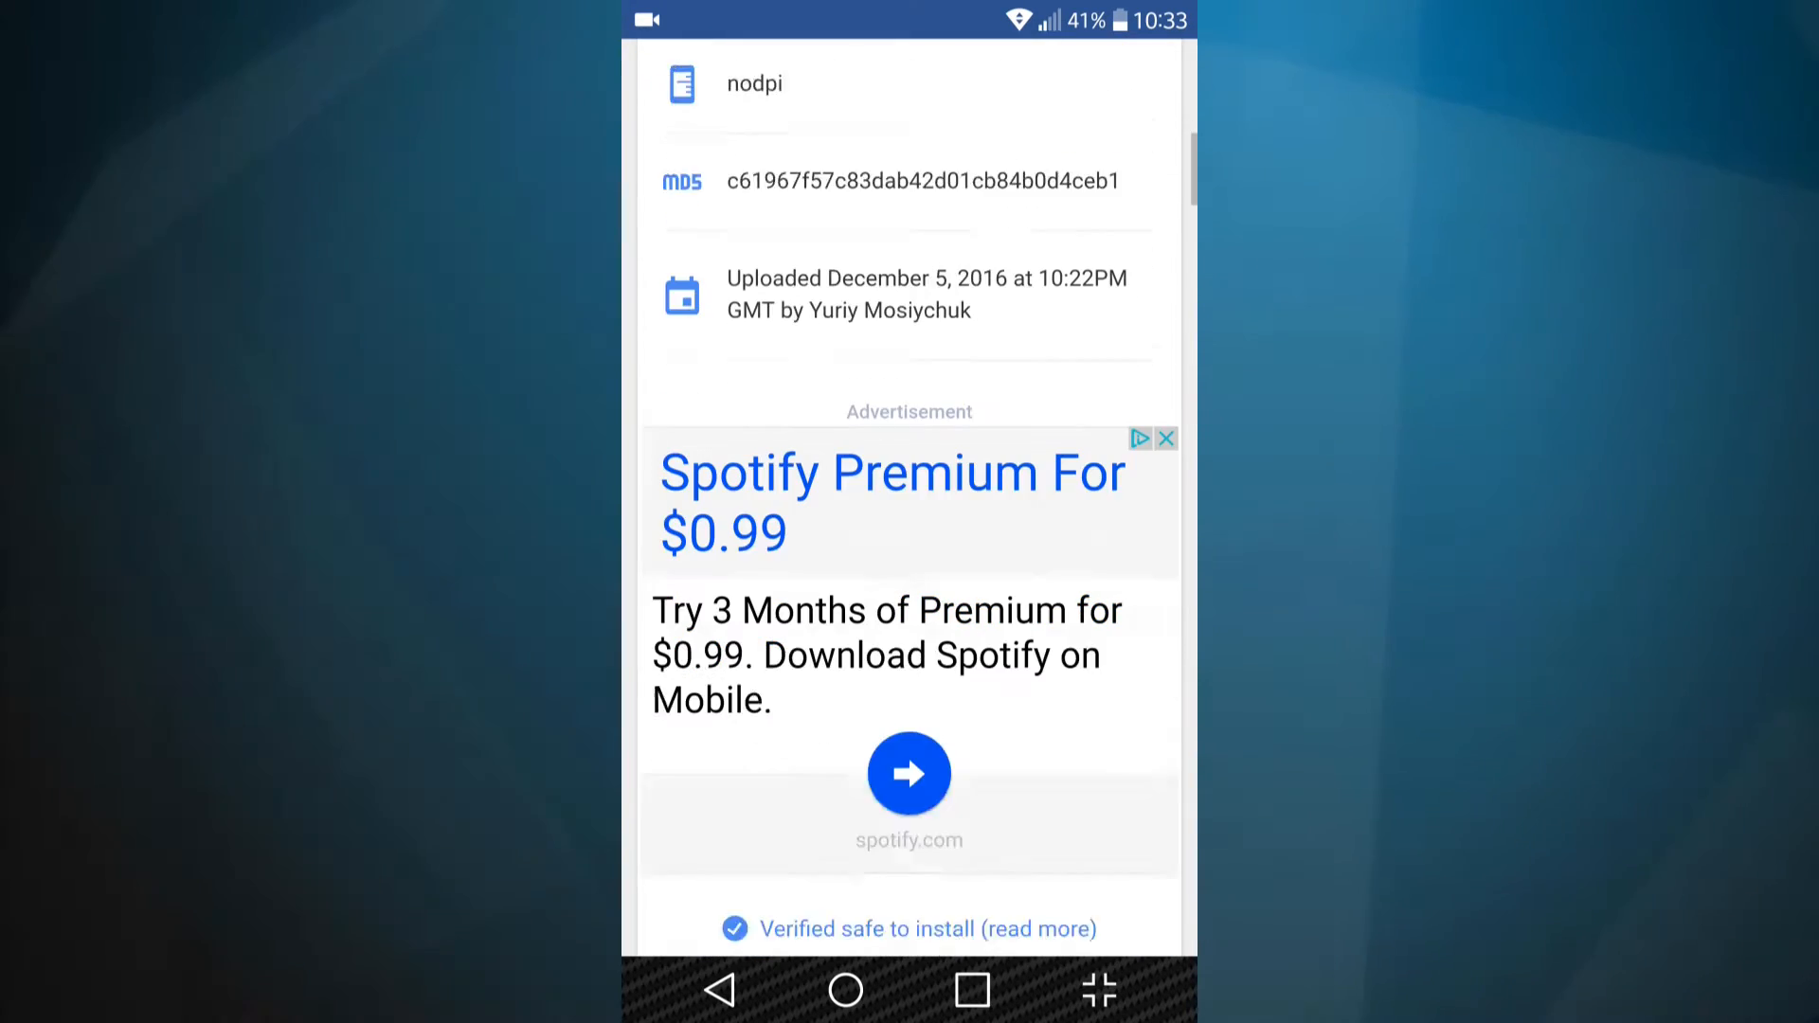
pyautogui.scroll(-3)
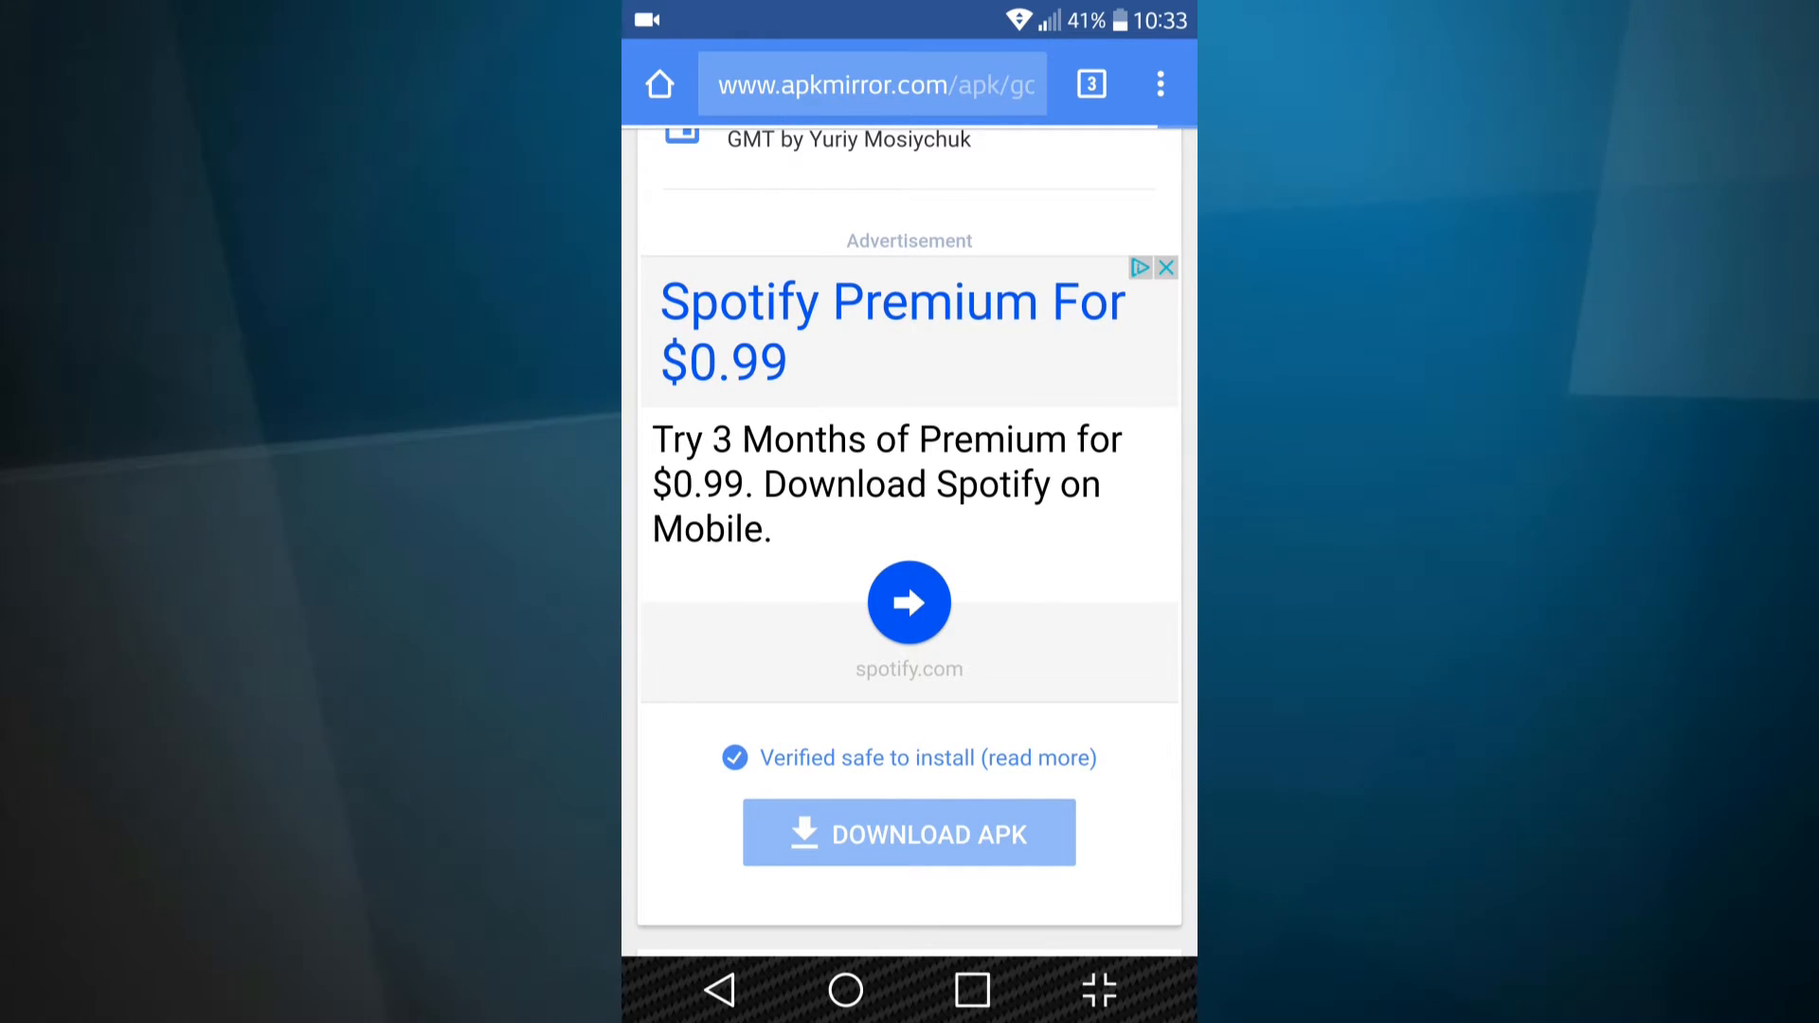
pyautogui.click(908, 834)
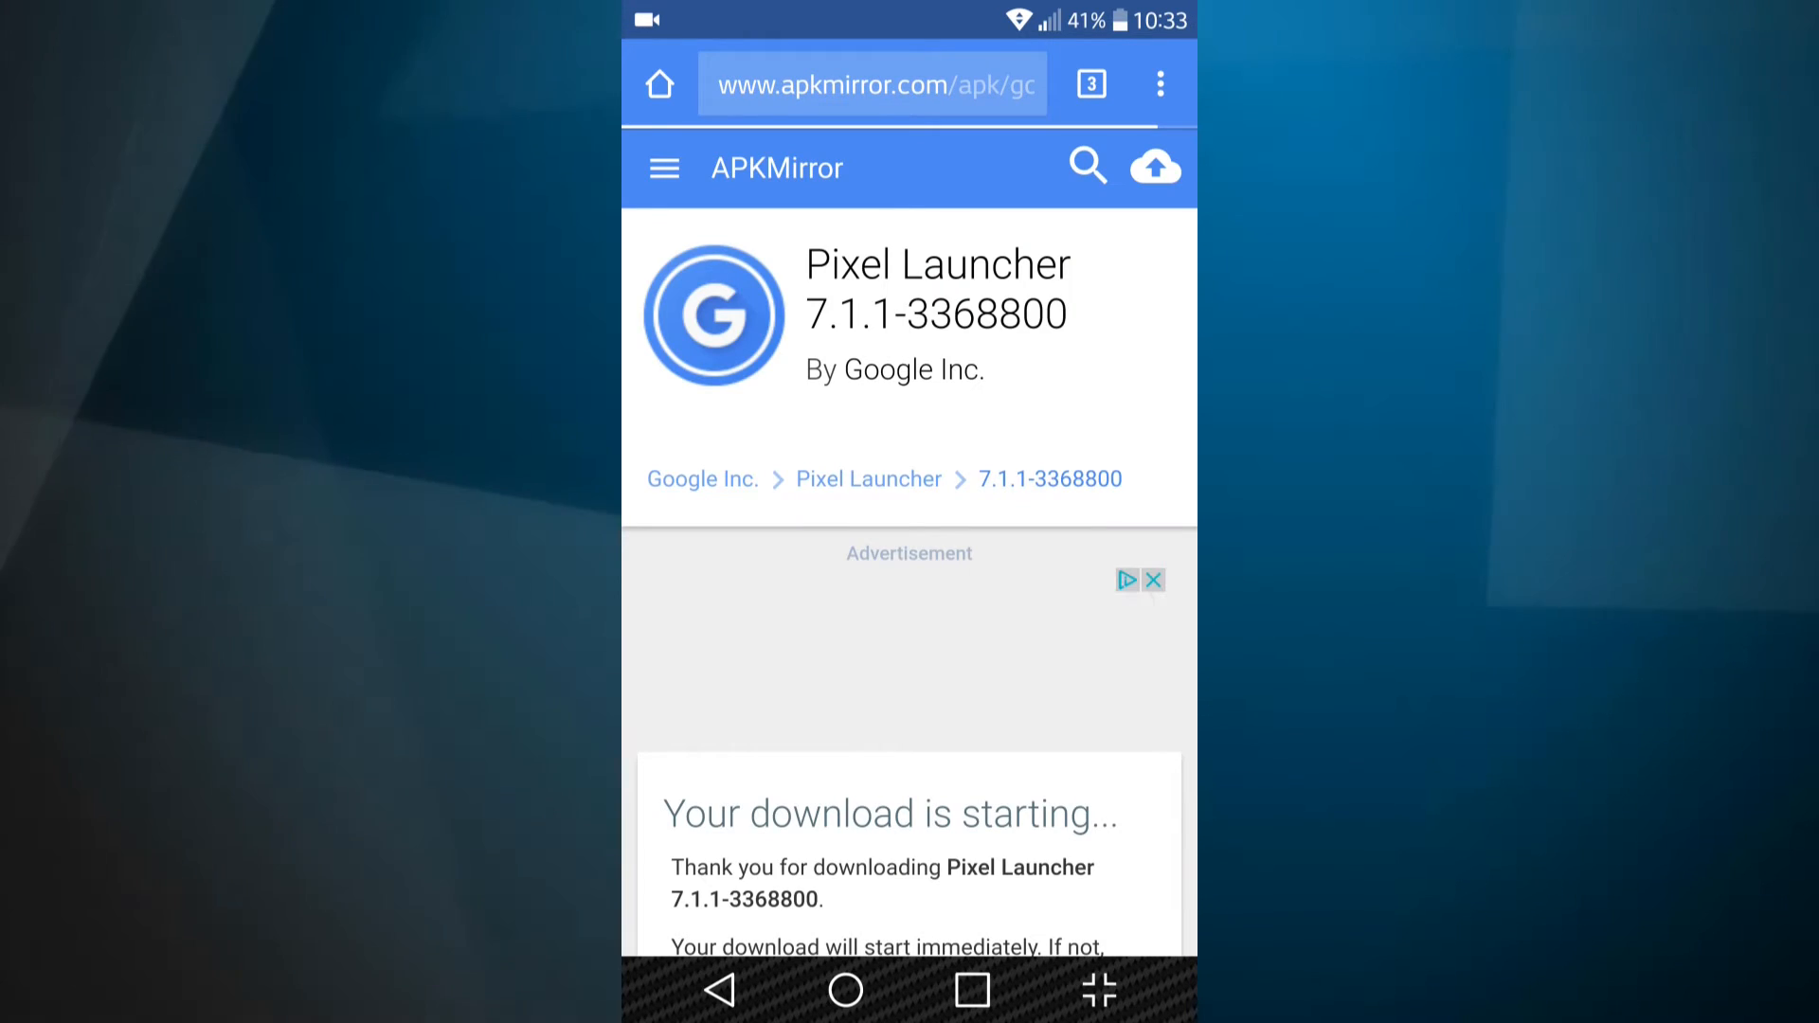
# - Resolve the replace-file prompt and open the finished 2.36 MB download
pyautogui.scroll(-3)
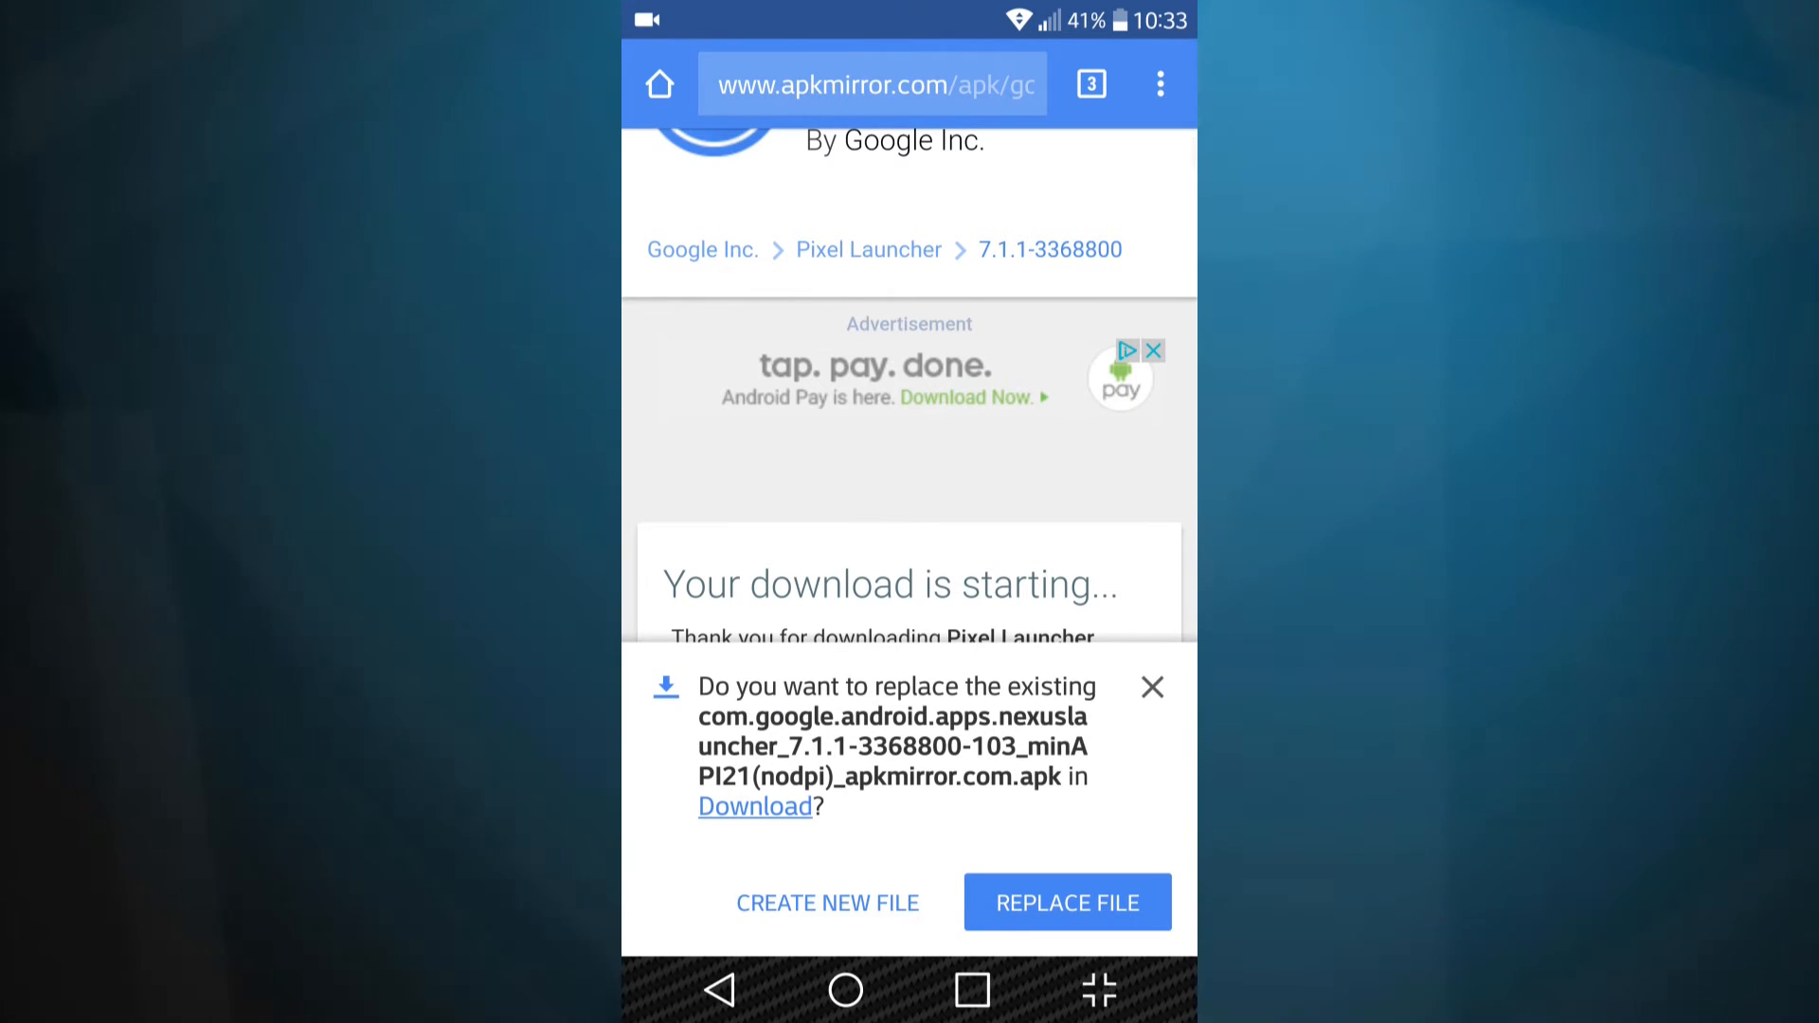
pyautogui.click(1065, 902)
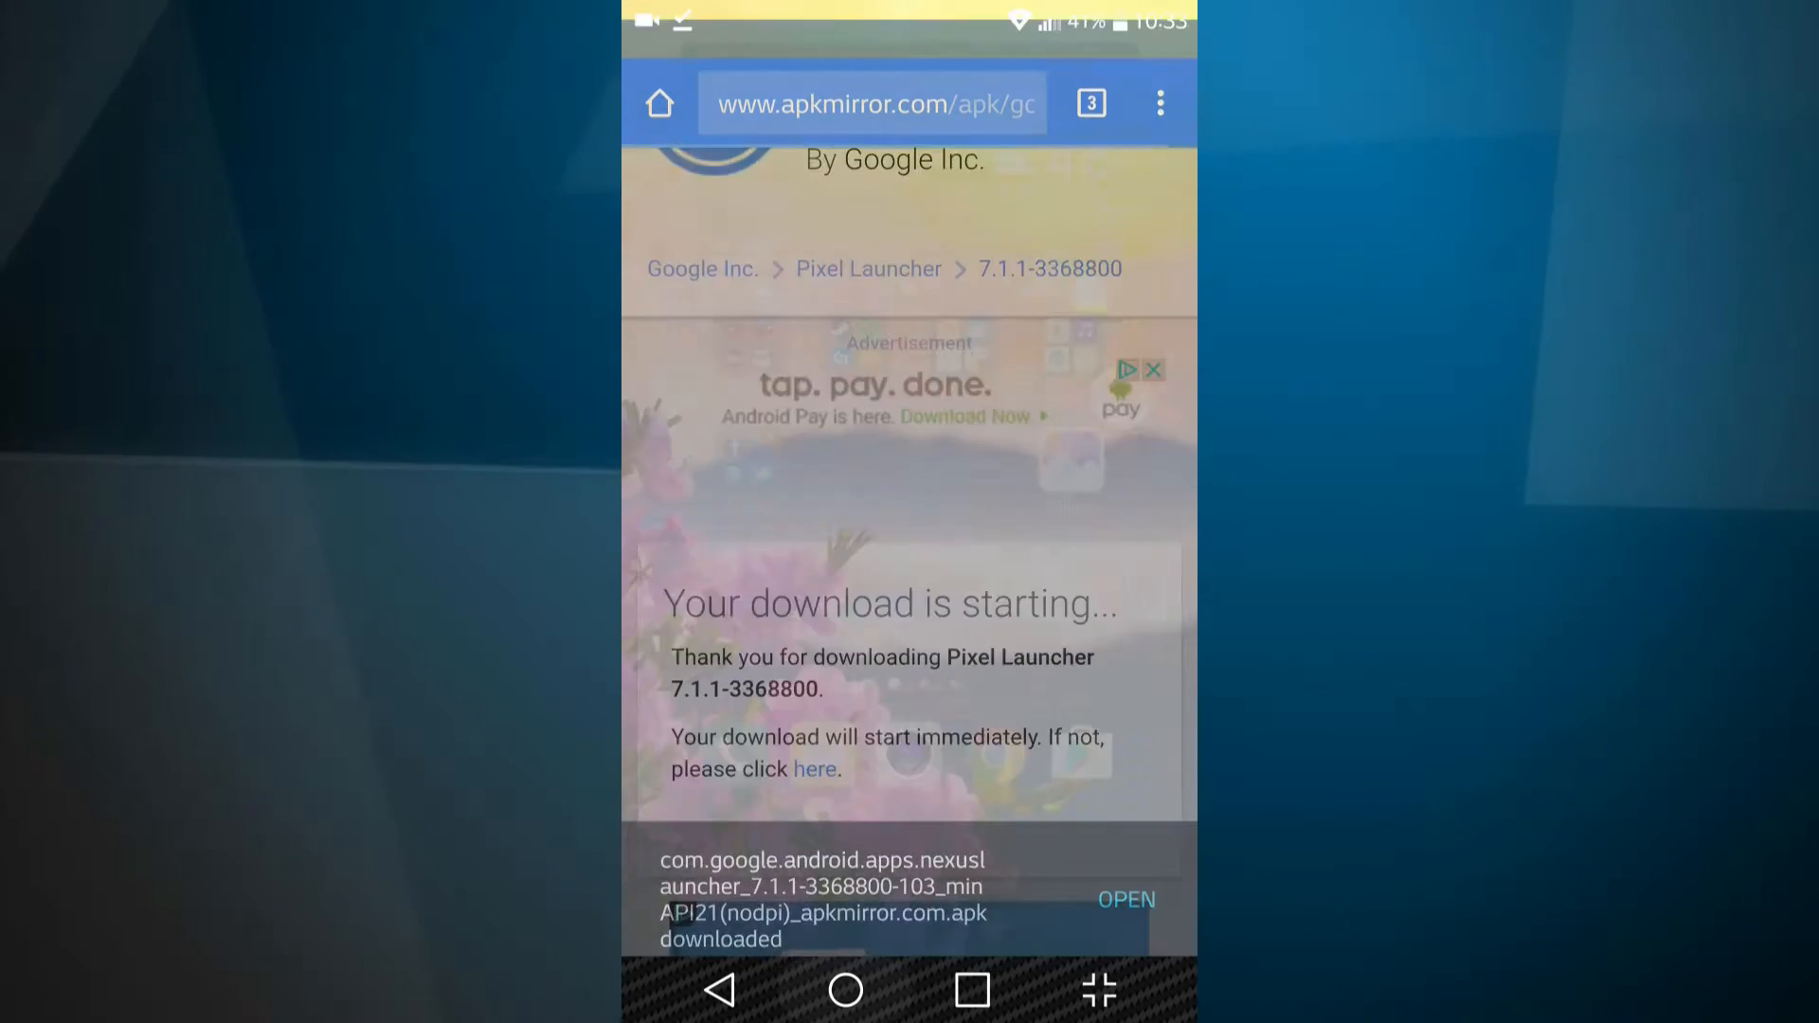
pyautogui.click(950, 231)
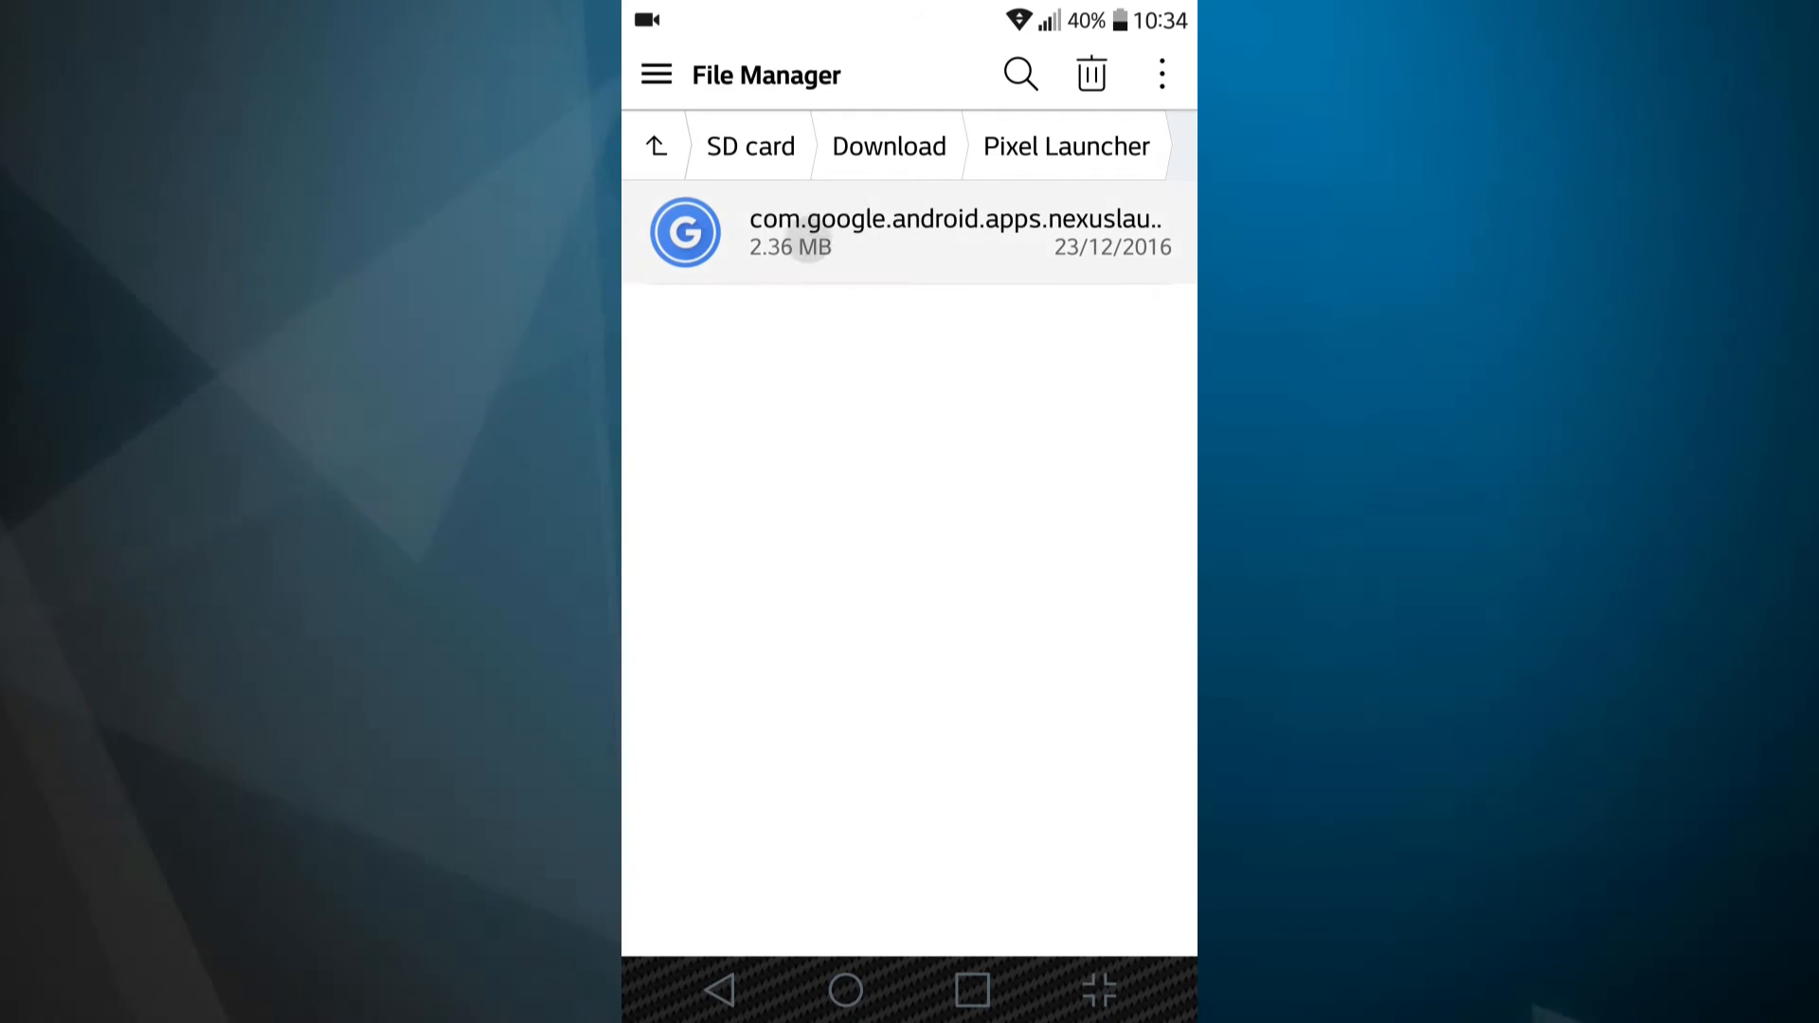
# - Launch the com.google.android.apps.nexuslauncher APK from the Download folder to install it
pyautogui.click(951, 231)
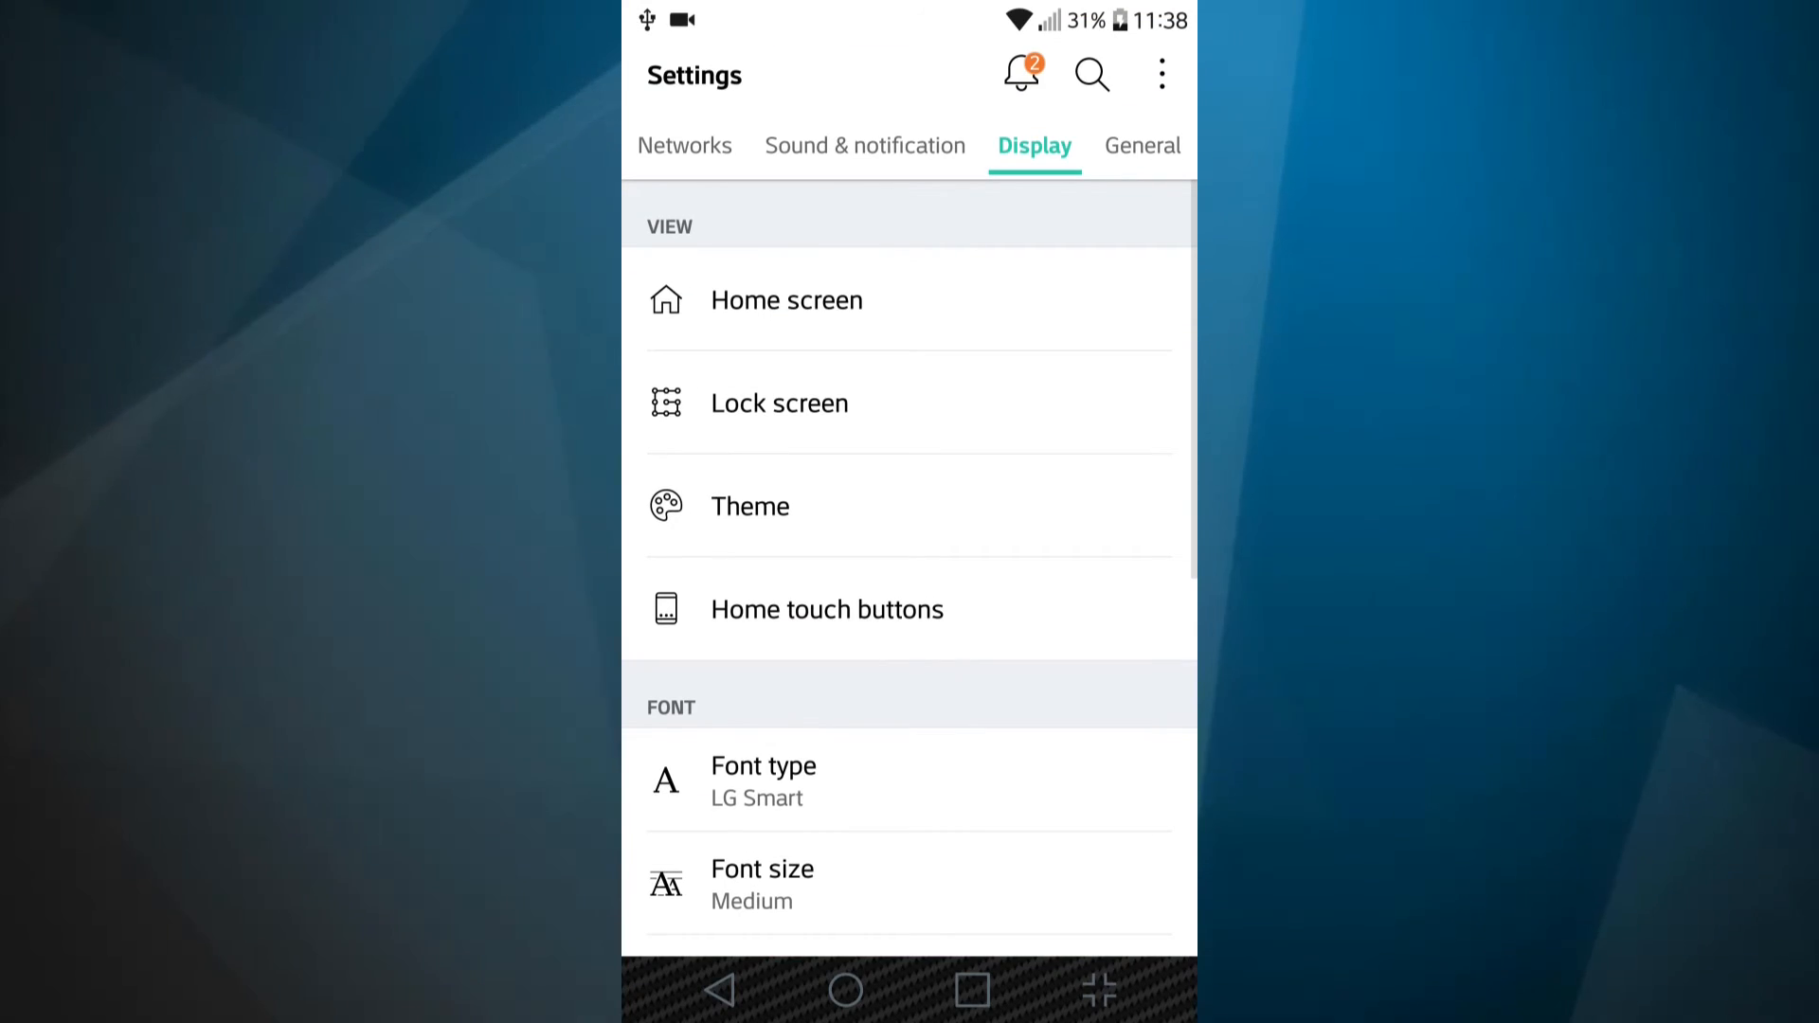
# - Enter the Home screen settings under Display to pick the launcher
pyautogui.click(786, 300)
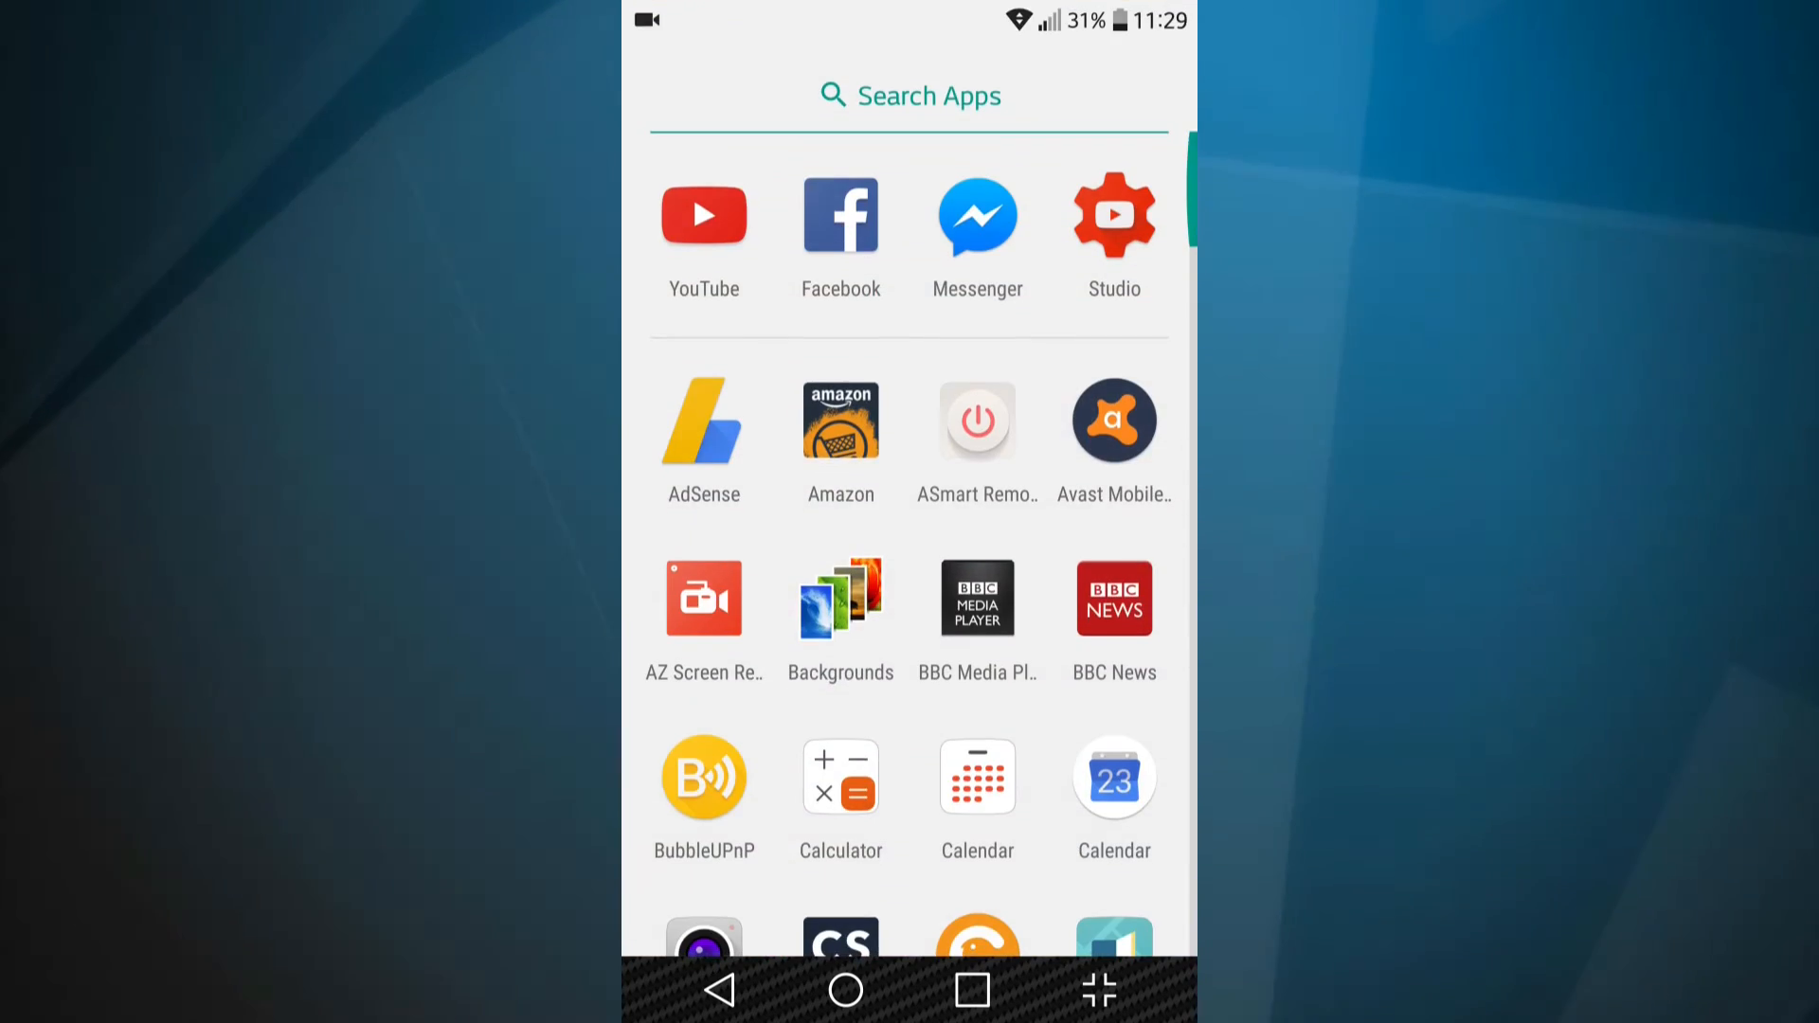
# - Scroll through the alphabetical app list in the Pixel Launcher drawer
pyautogui.scroll(-3)
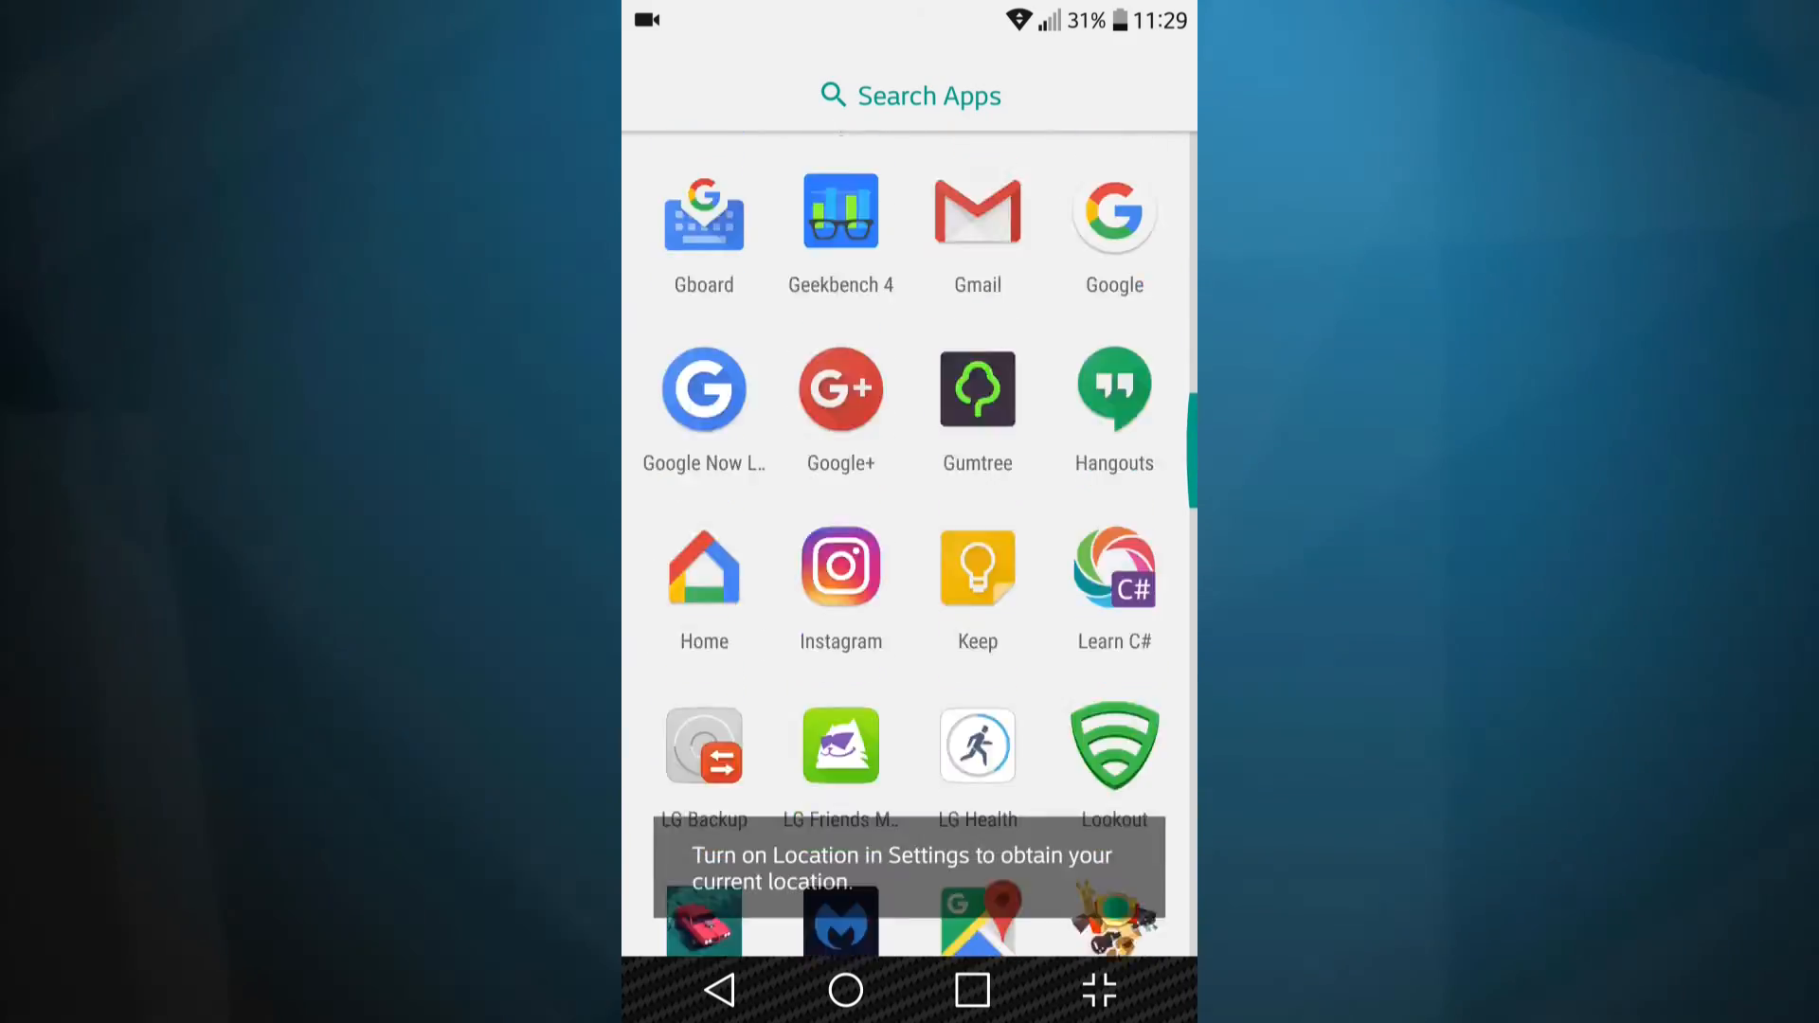
pyautogui.scroll(-3)
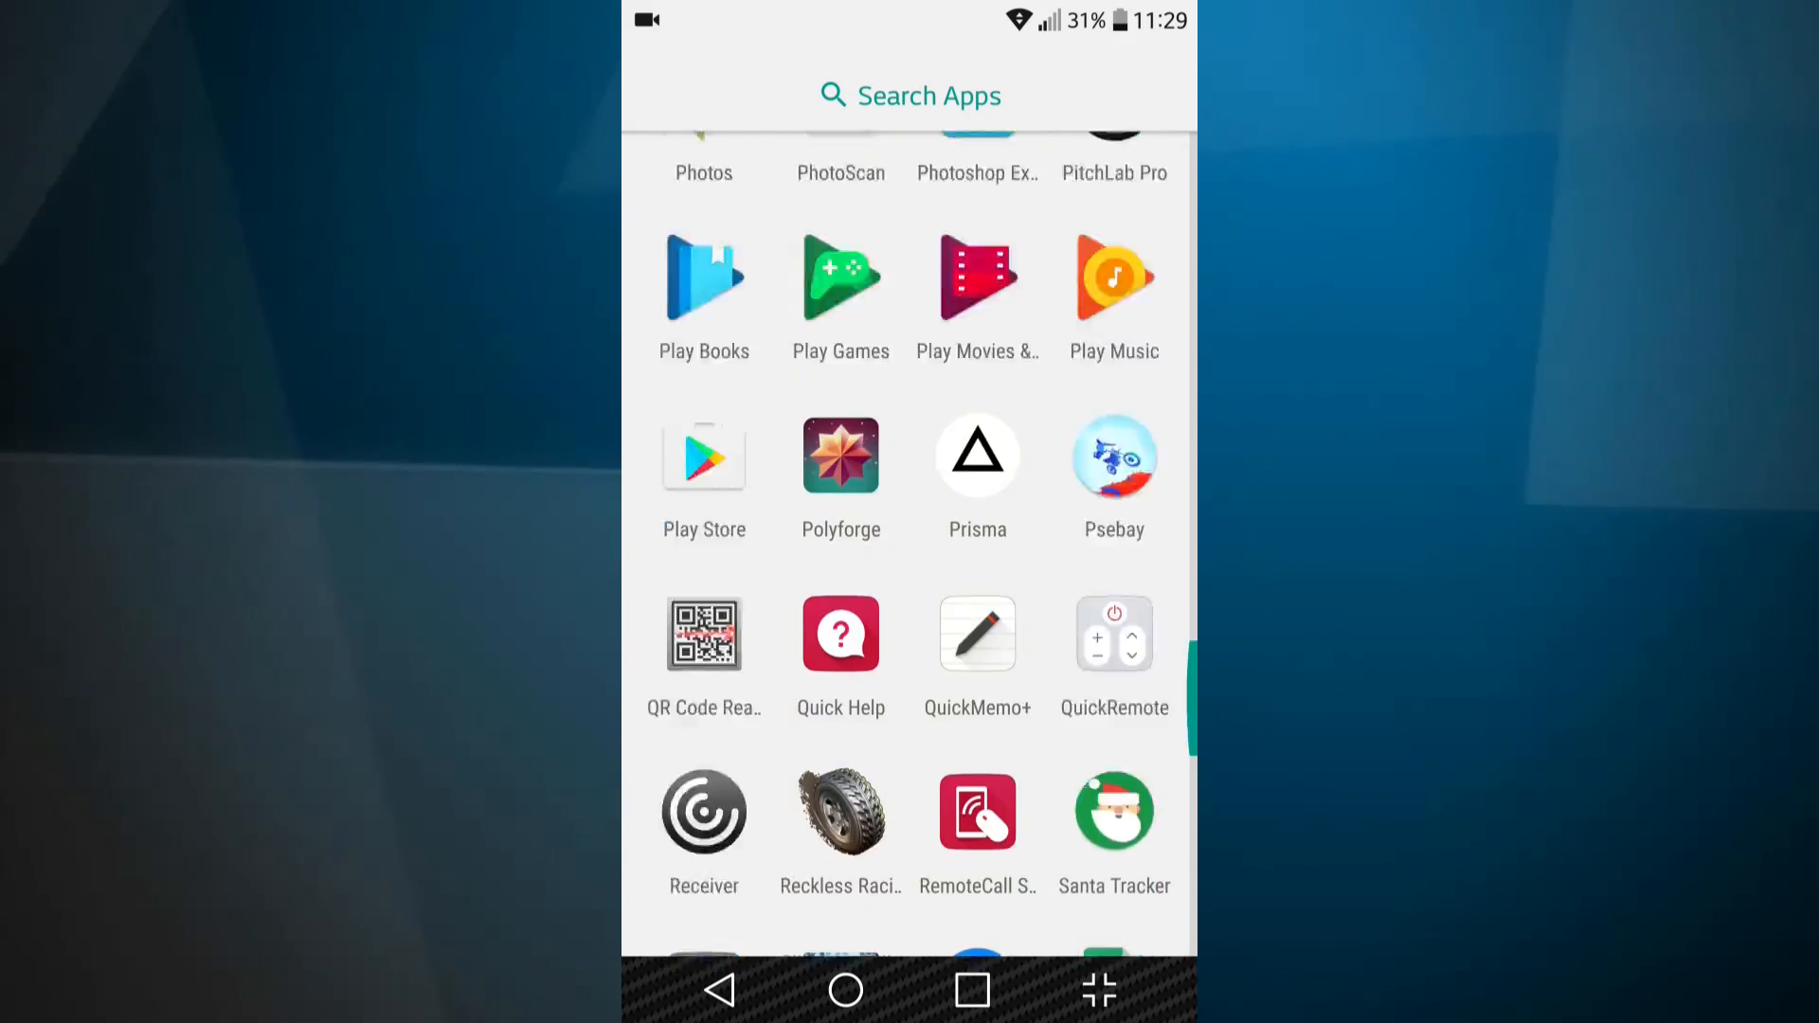
pyautogui.click(845, 989)
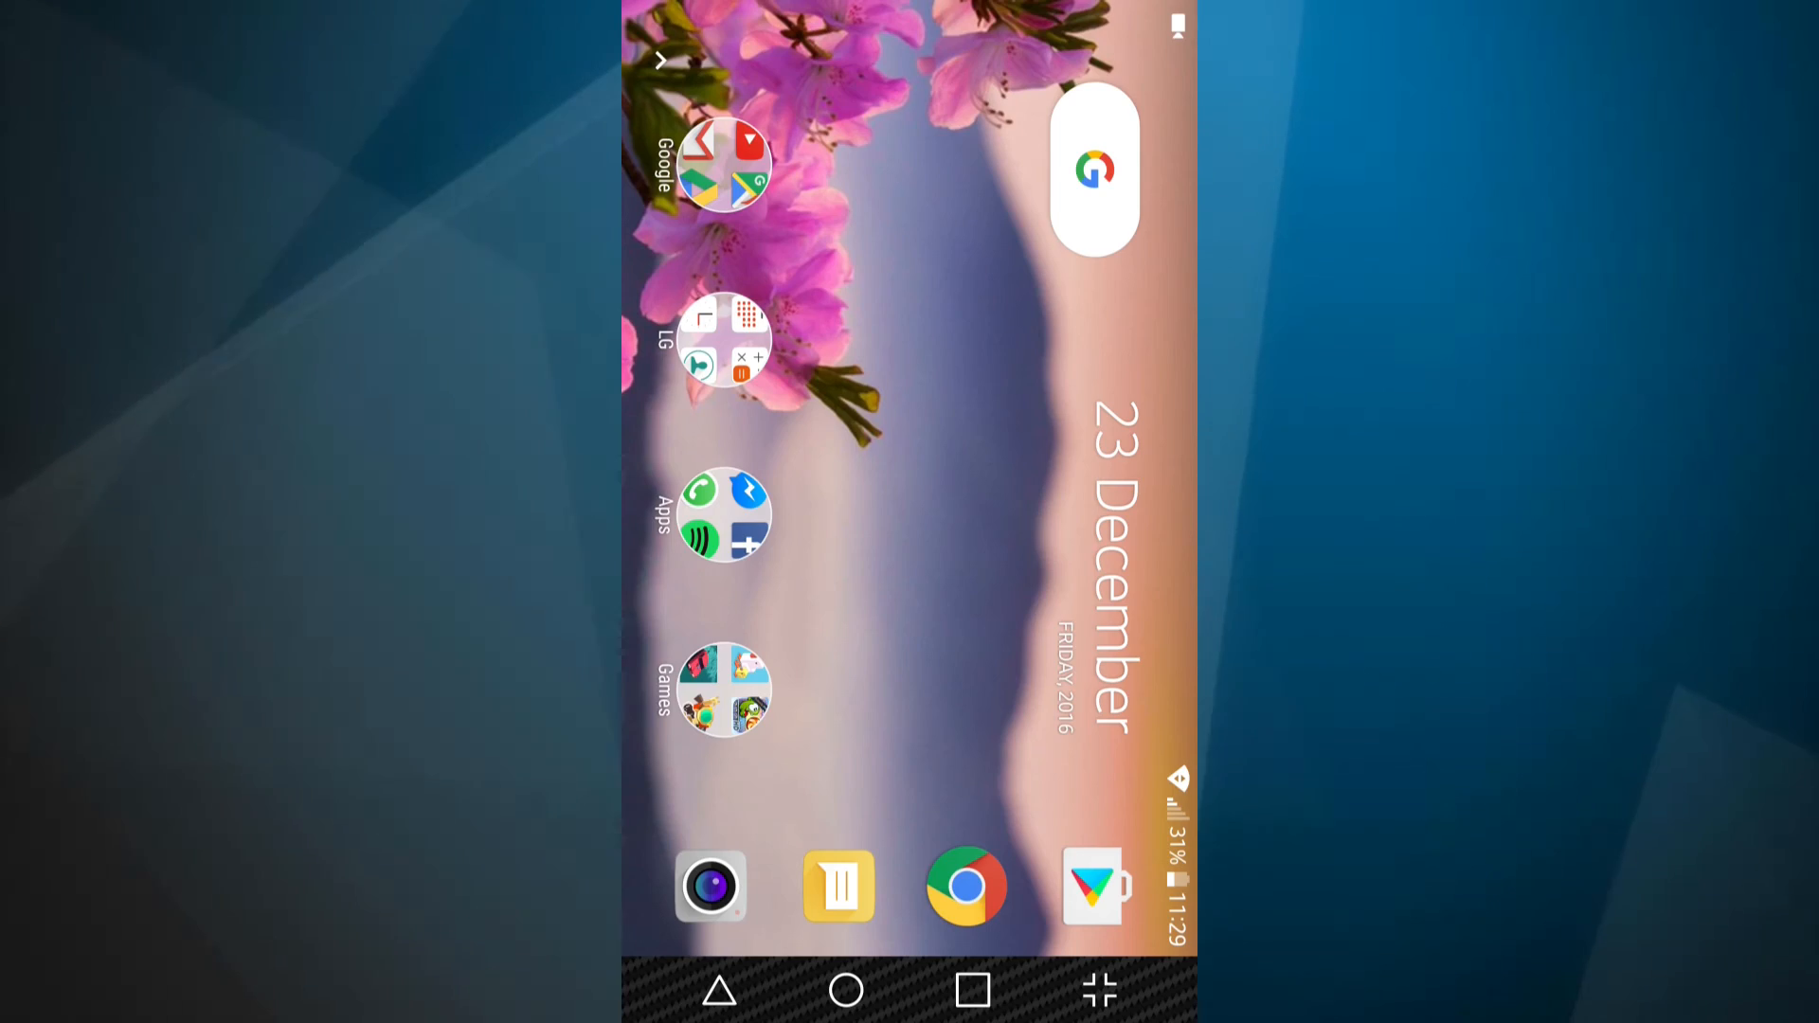
# - Go back to the Pixel Launcher home with its round Google, LG, Apps and Games folders
pyautogui.click(1091, 171)
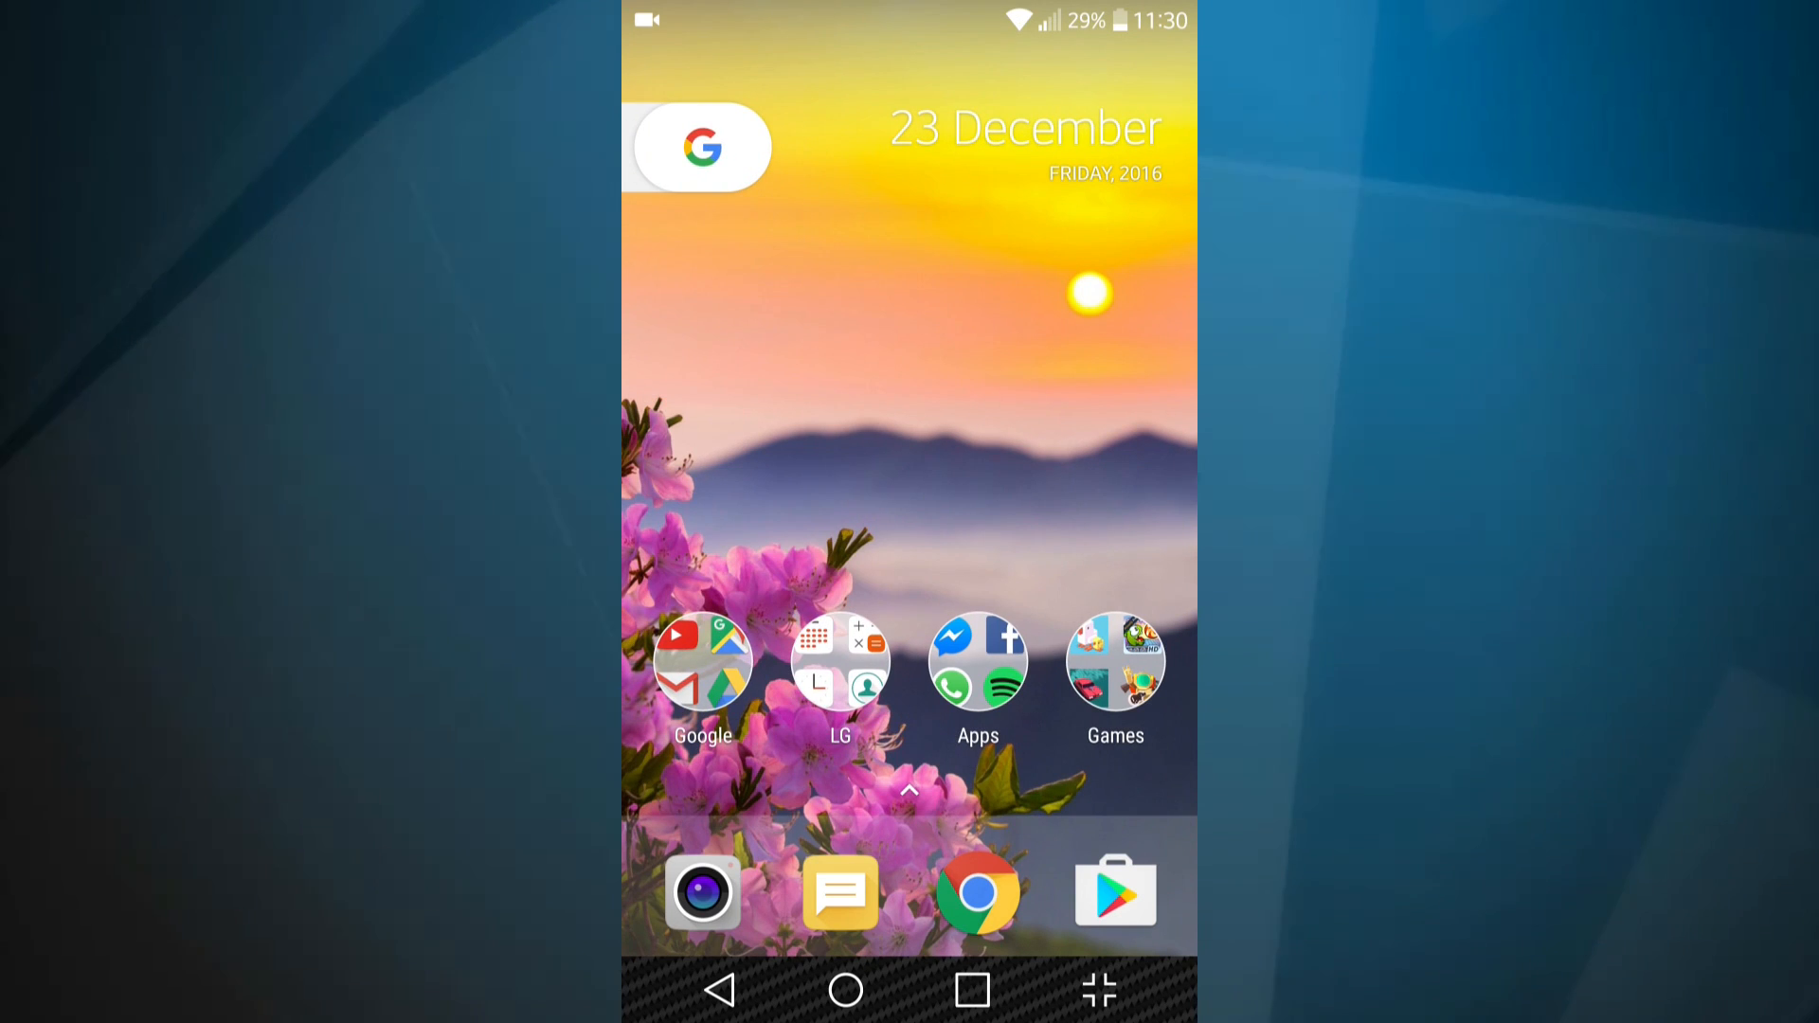
pyautogui.hscroll(-3)
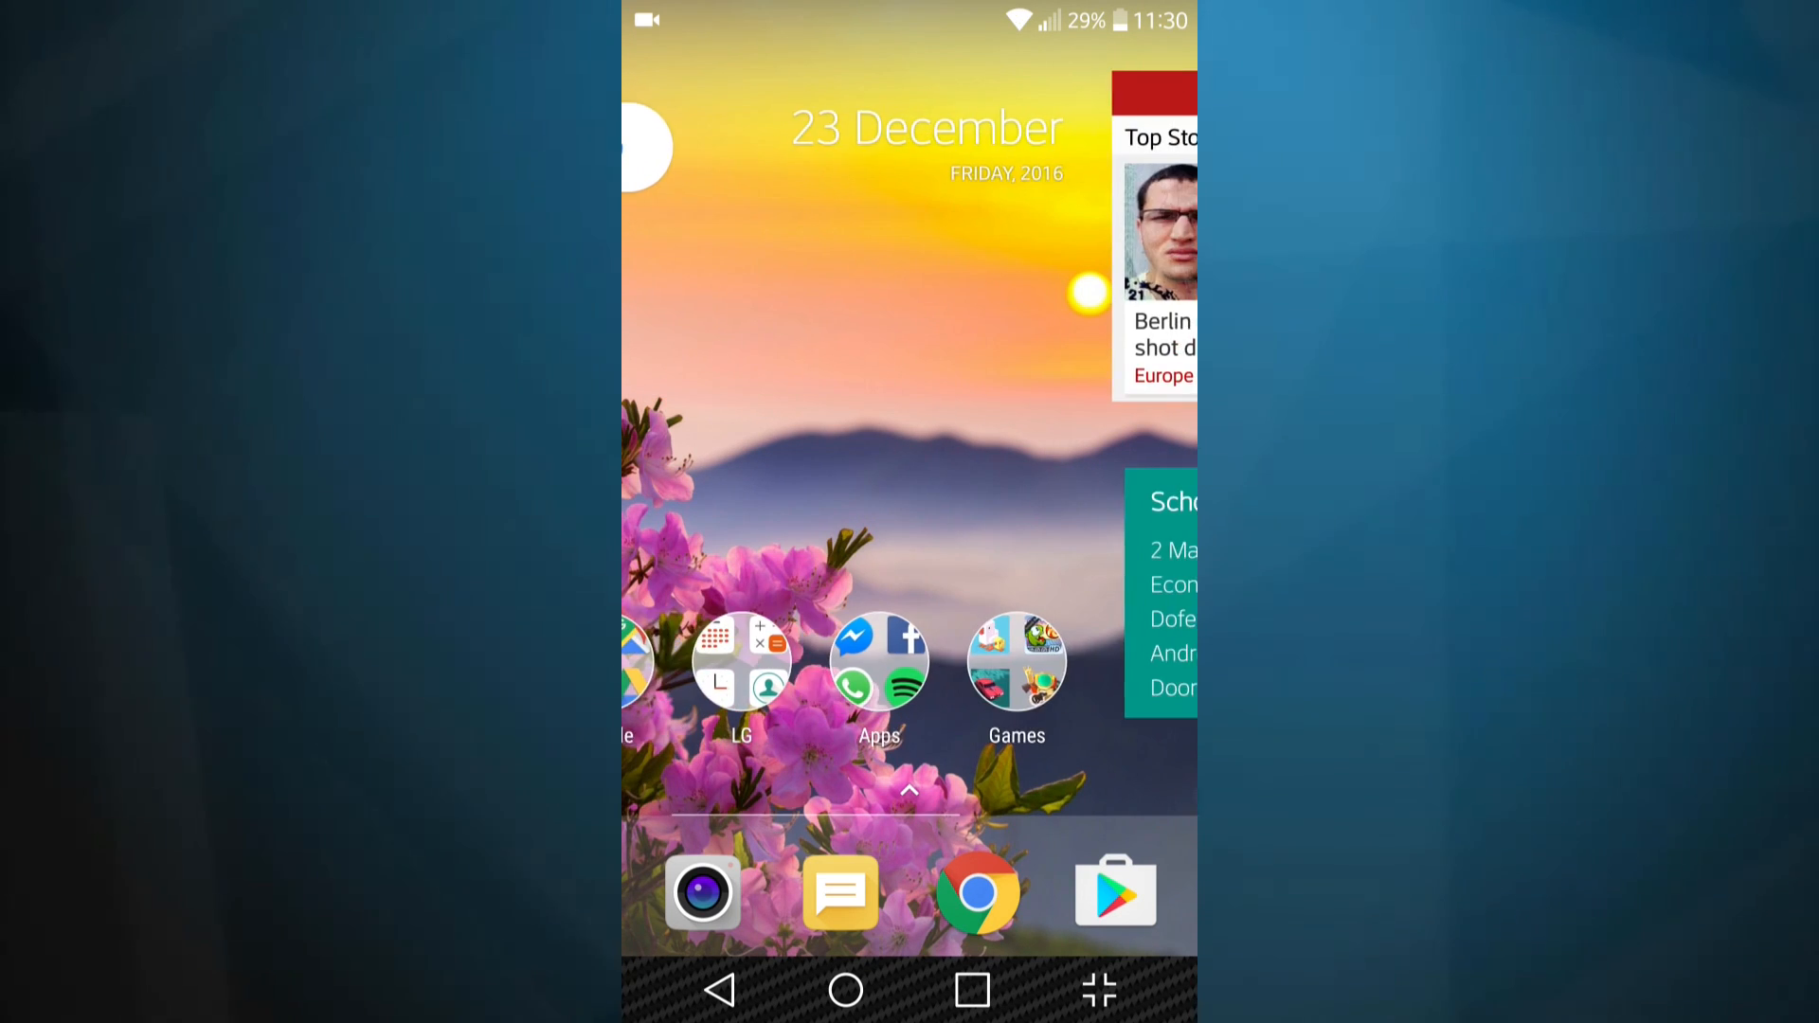
pyautogui.hscroll(3)
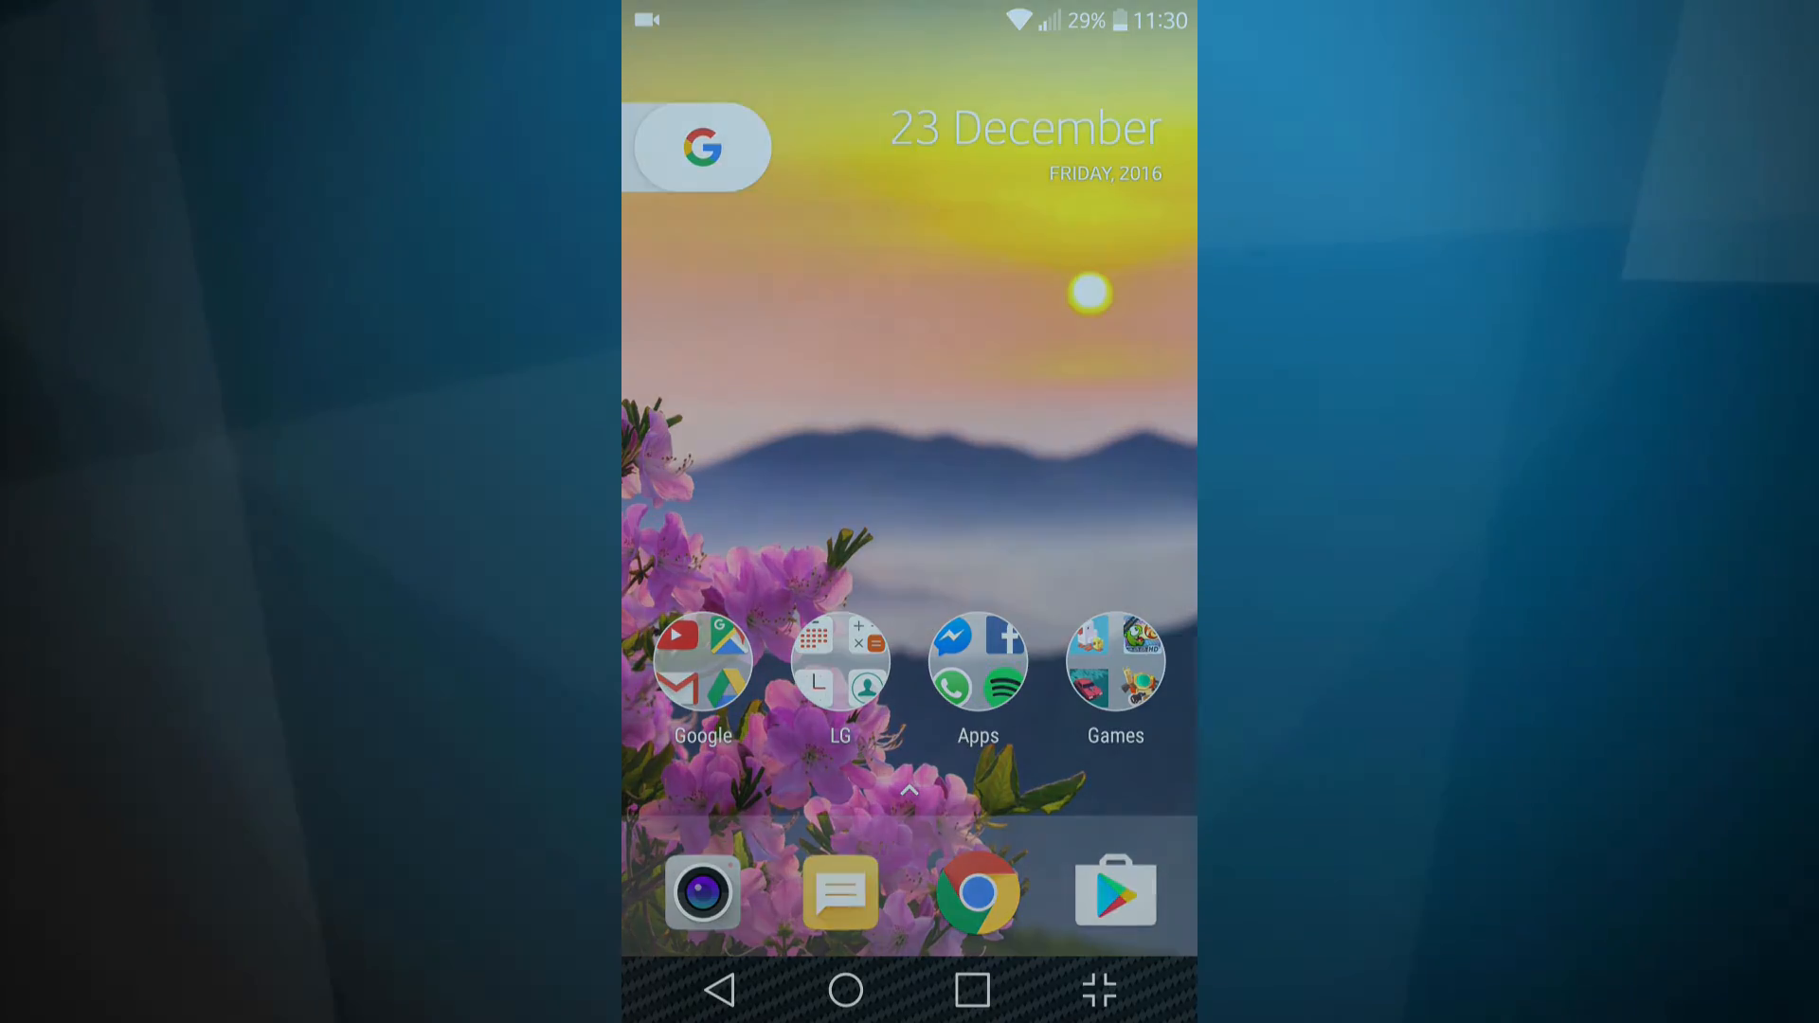